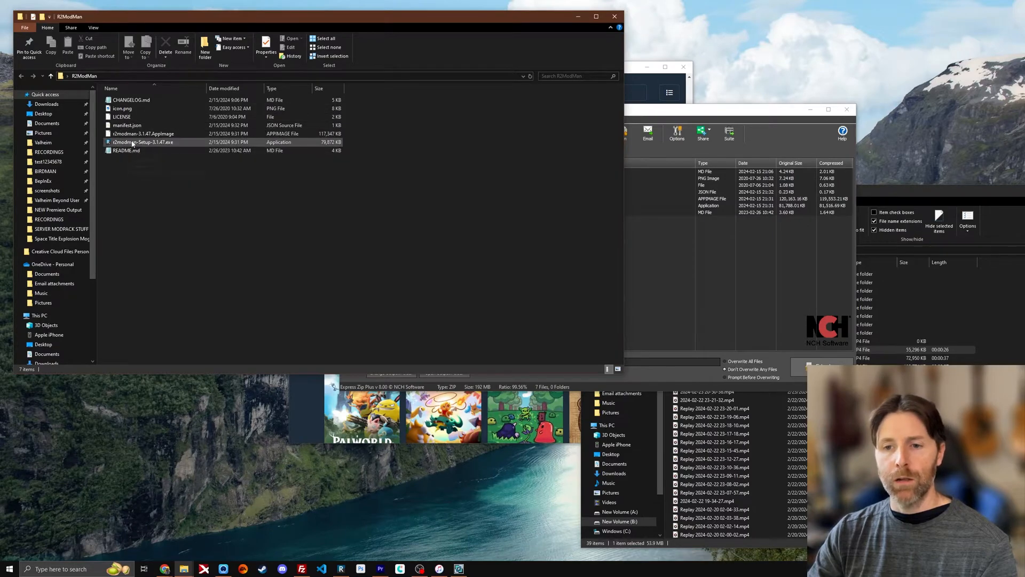
{"action": "mouse_move", "coordinate": [141, 142]}
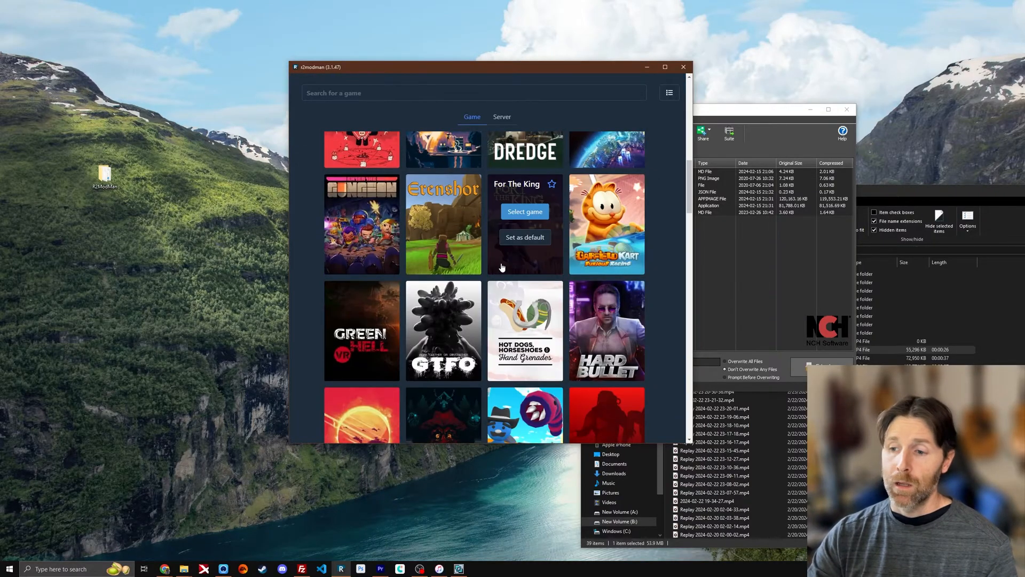
- Select Valheim as the game and Steam as its platform
{"action": "scroll", "scroll_direction": "down", "scroll_amount": 3}
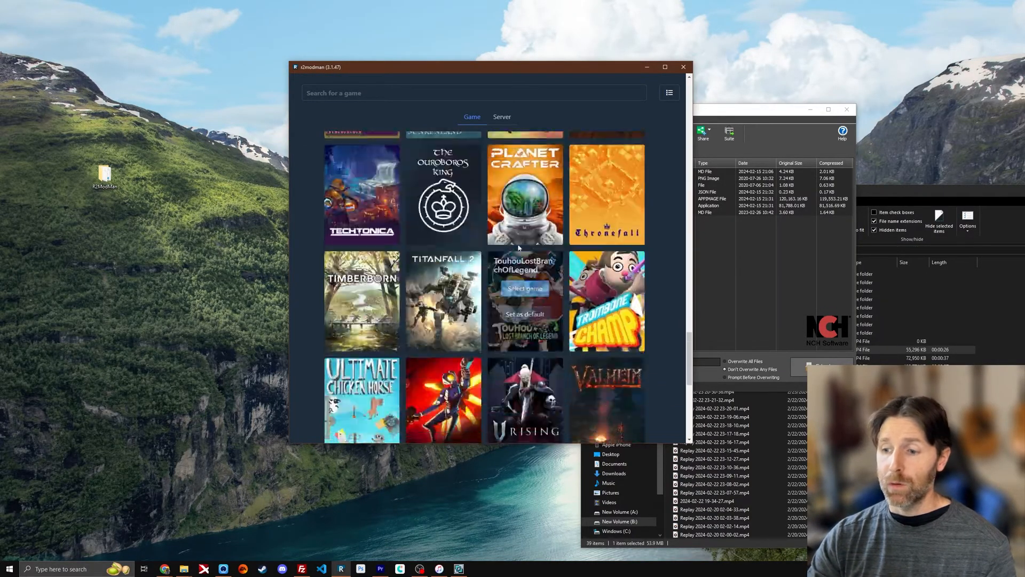
{"action": "scroll", "scroll_direction": "down", "scroll_amount": 3}
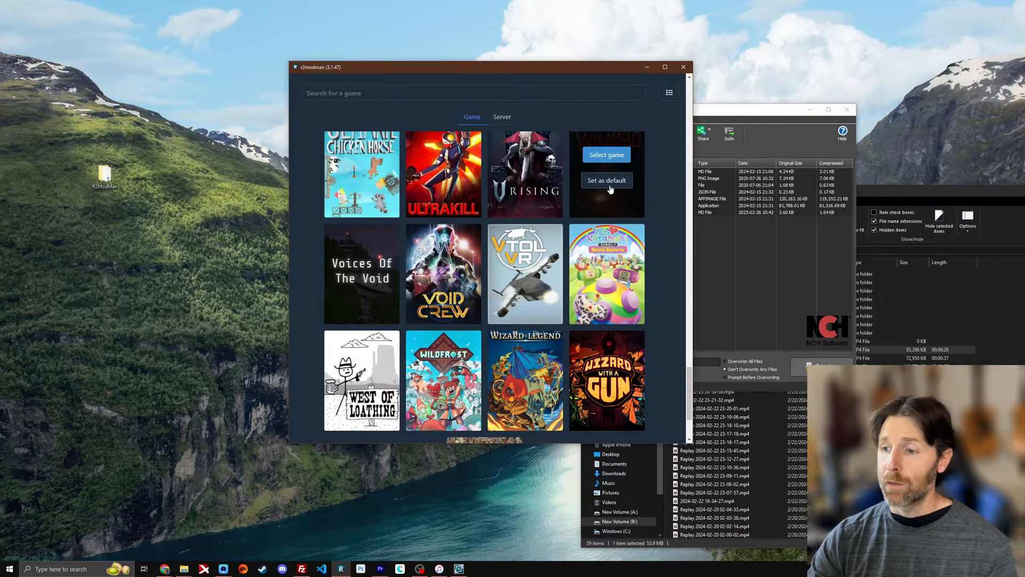
{"action": "left_click", "coordinate": [605, 154]}
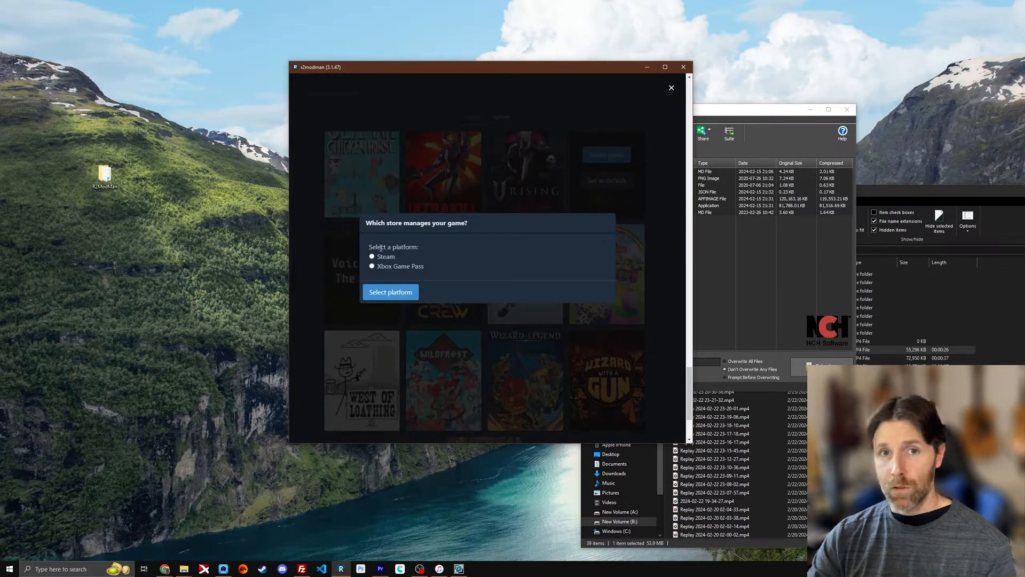
{"action": "left_click", "coordinate": [372, 257]}
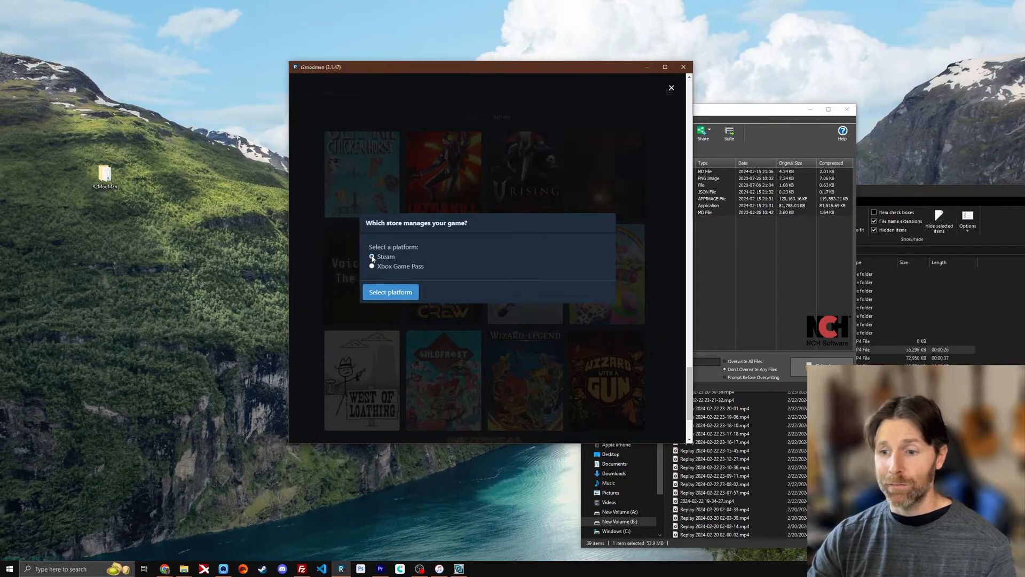
{"action": "left_click", "coordinate": [390, 291]}
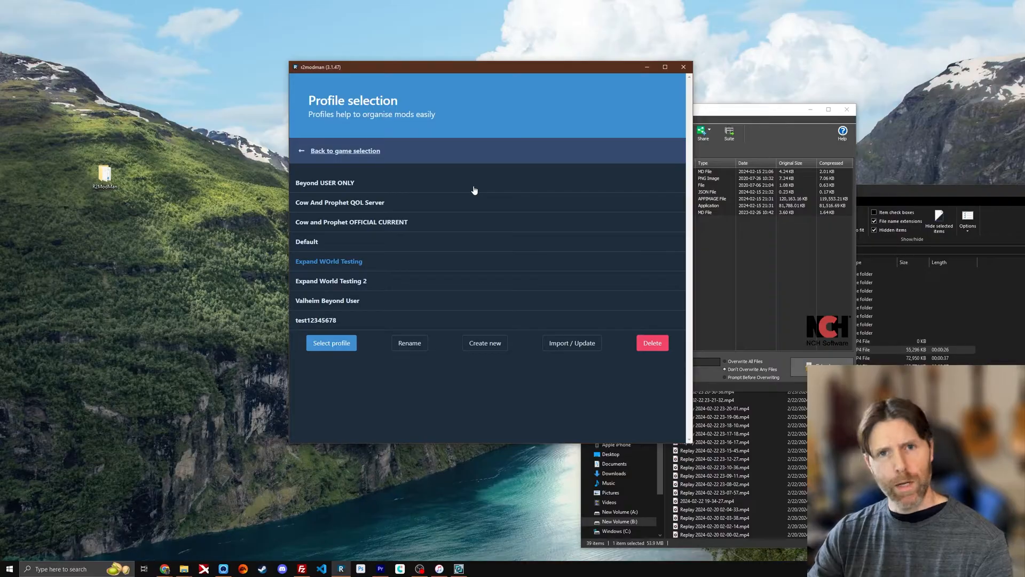
- Create and open a profile named 'Tutorial', then view its installed mods
{"action": "left_click", "coordinate": [484, 342]}
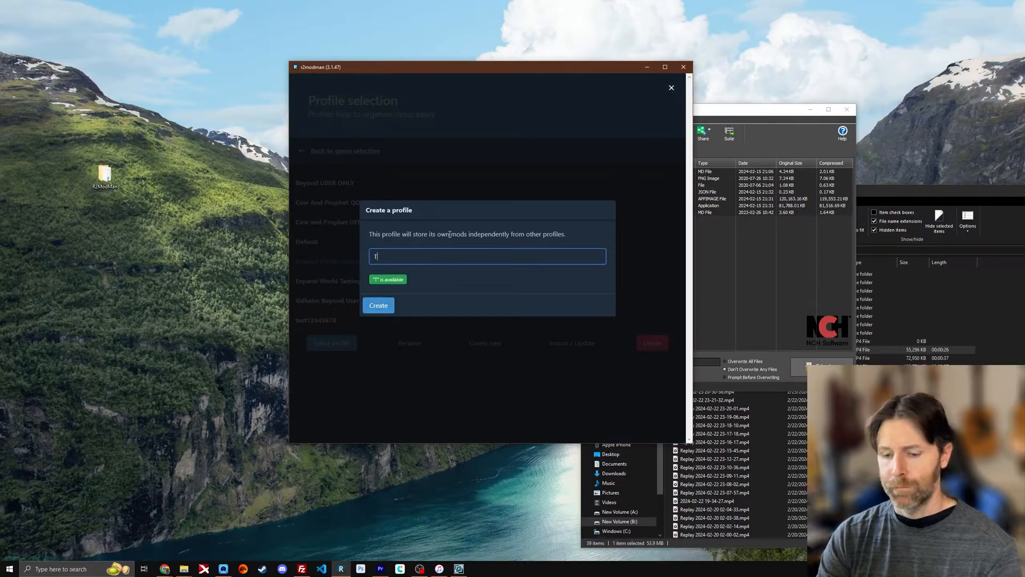
{"action": "type", "text": "utorial"}
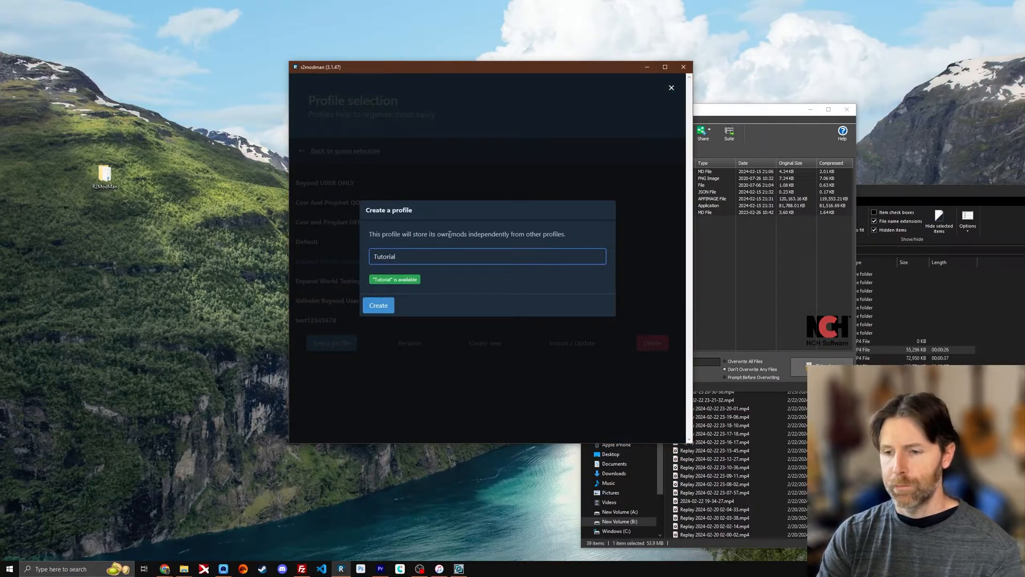
{"action": "left_click", "coordinate": [378, 305]}
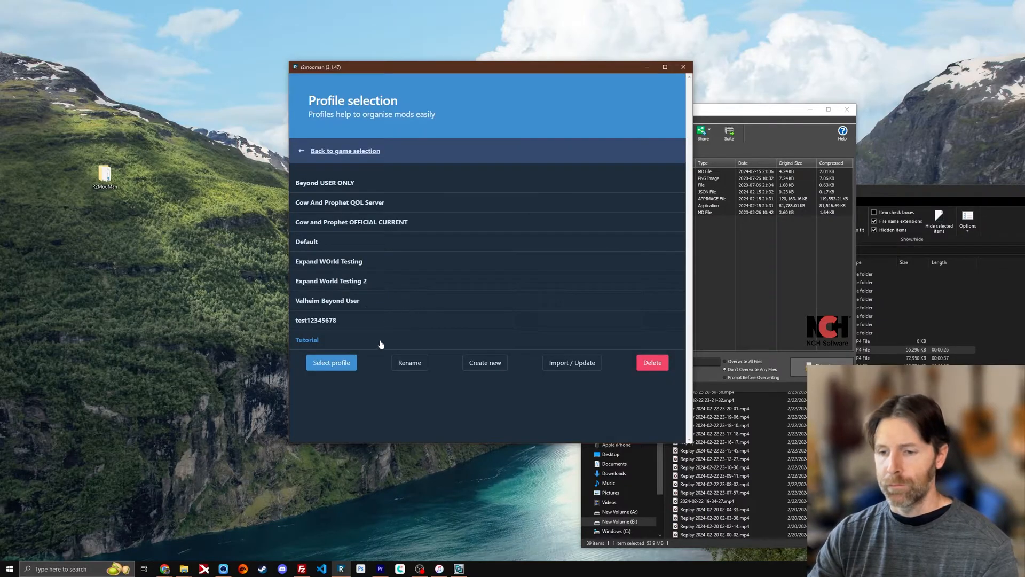
{"action": "left_click", "coordinate": [331, 362]}
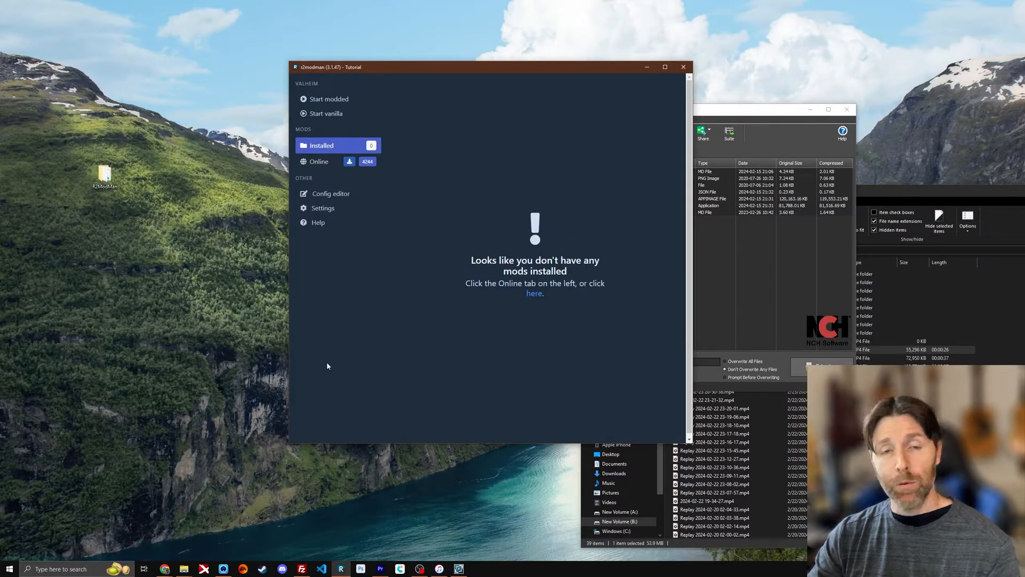
{"action": "mouse_move", "coordinate": [352, 222]}
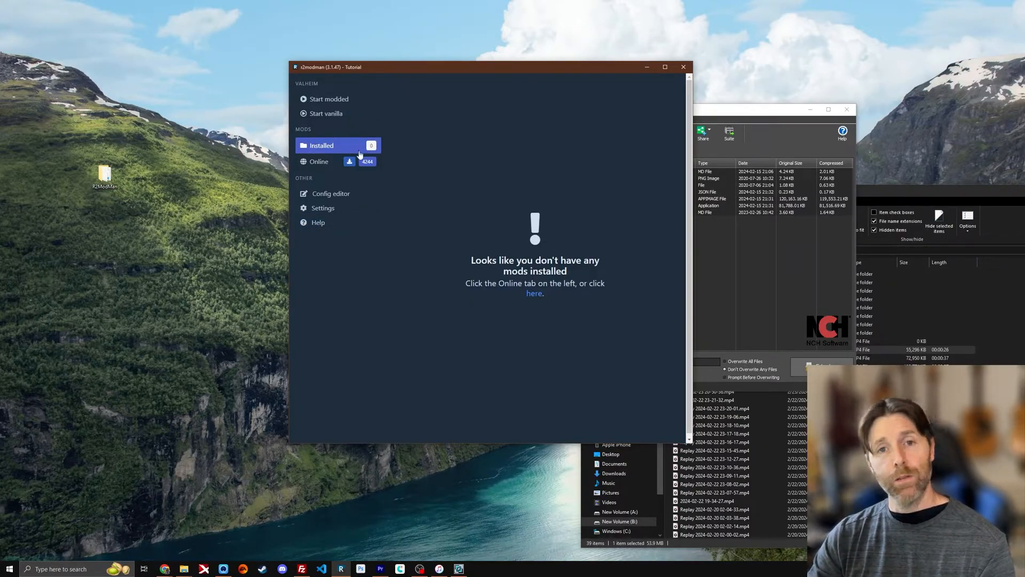
{"action": "left_click", "coordinate": [319, 161]}
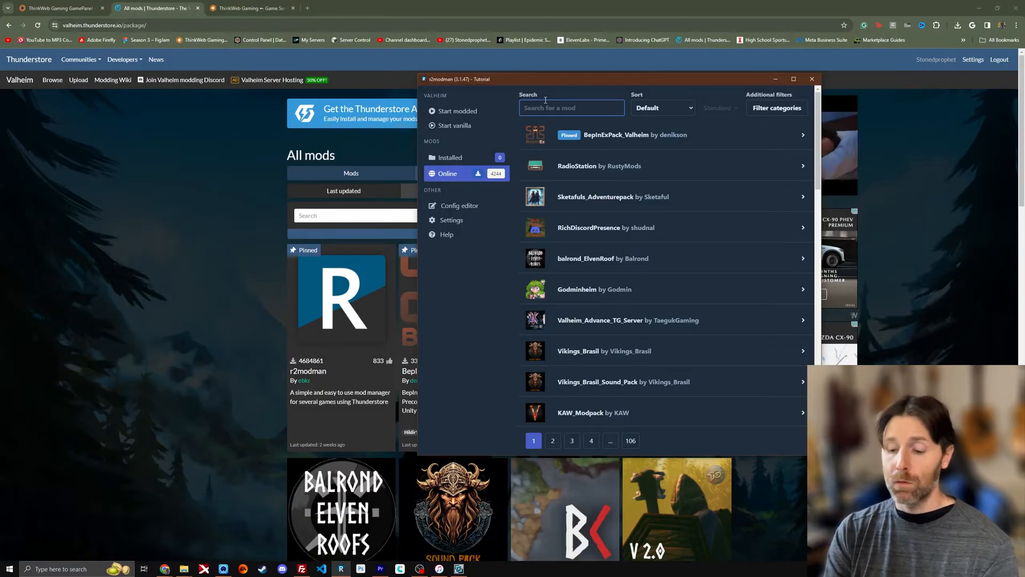
- Search online mods for 'Infinity' and open Infinity_Hammer's website from its details
{"action": "type", "text": "Infinity"}
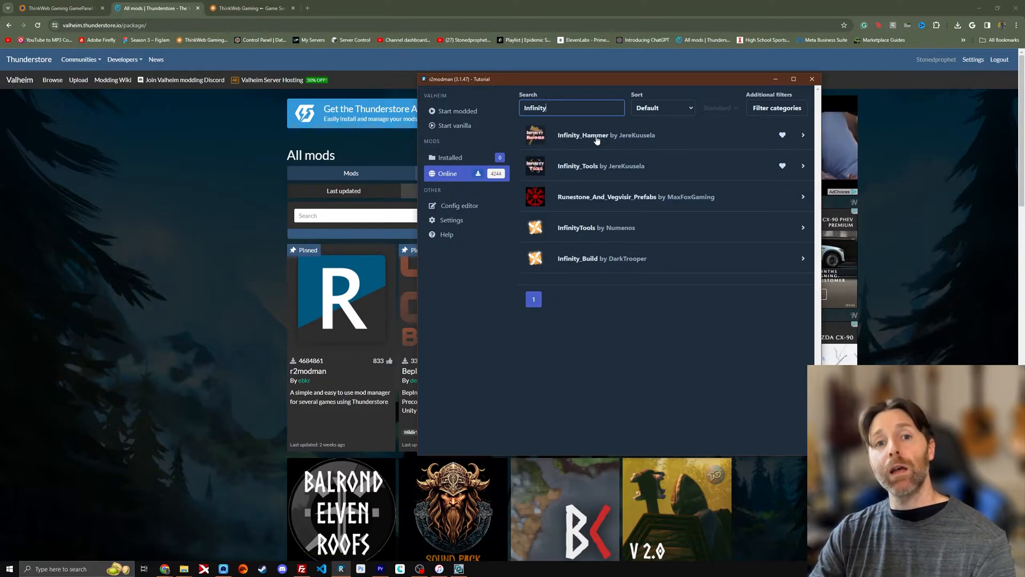
{"action": "left_click", "coordinate": [602, 135]}
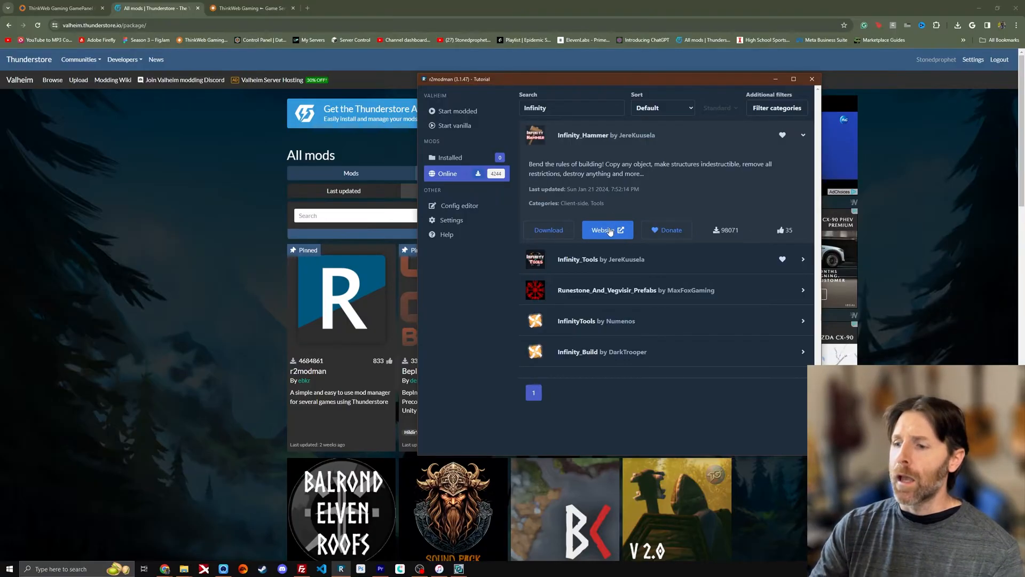
{"action": "left_click", "coordinate": [603, 230]}
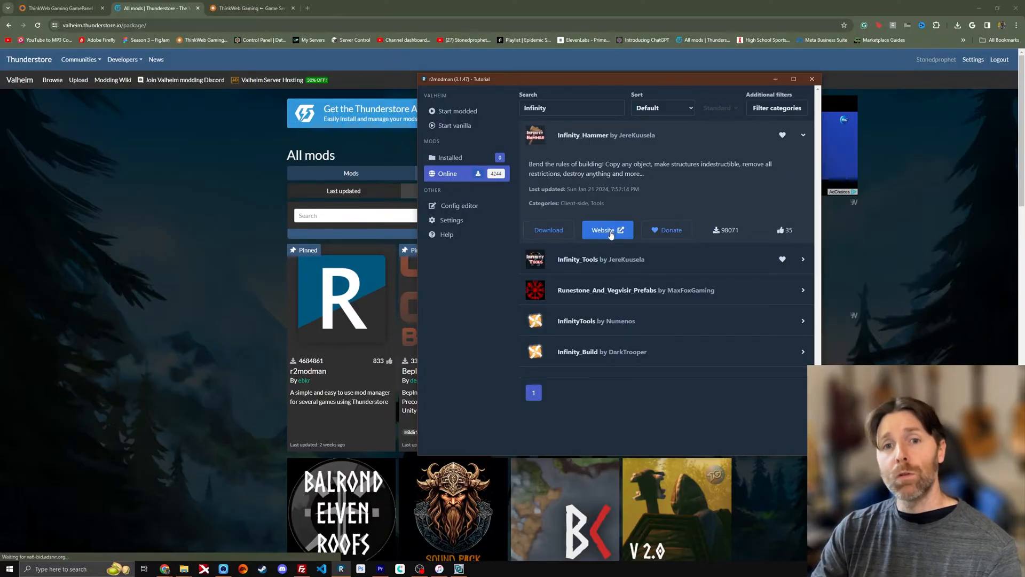
{"action": "left_click", "coordinate": [604, 229]}
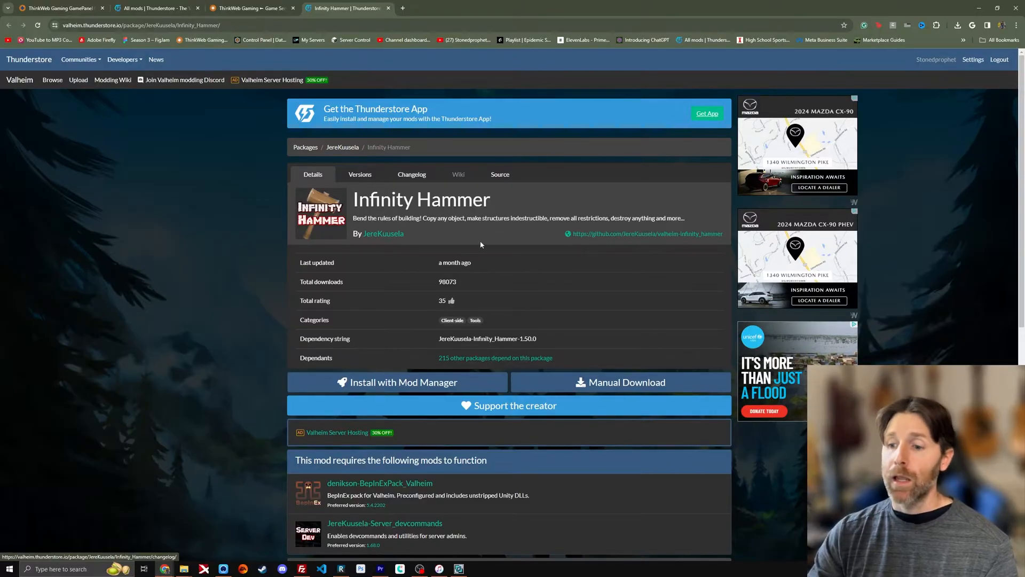
- Scroll the Infinity Hammer page to its required mods section
{"action": "scroll", "scroll_direction": "down", "scroll_amount": 3}
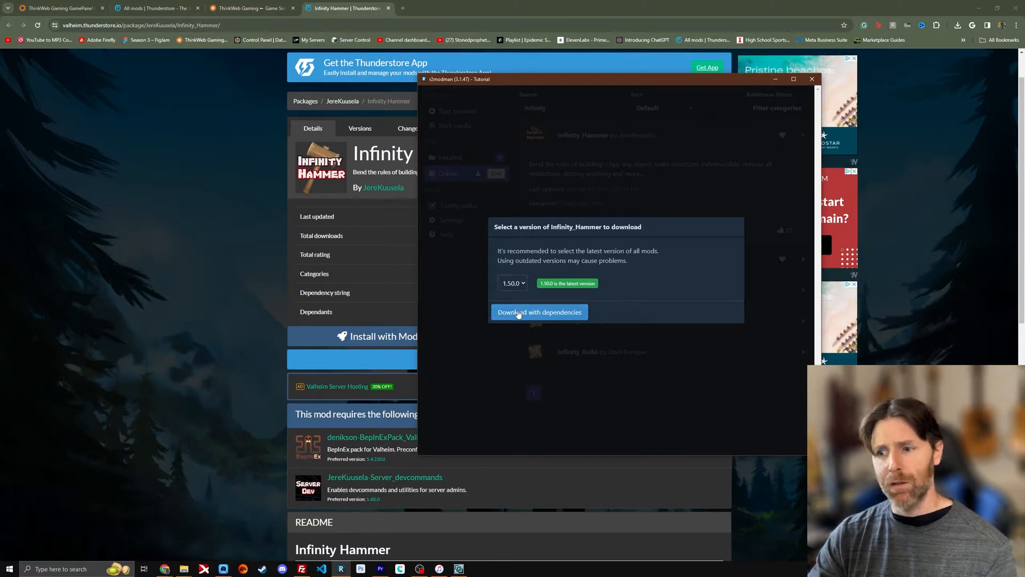
- Download Infinity_Hammer 1.50.0 with dependencies and inspect BepInExPack_Valheim in Installed
{"action": "left_click", "coordinate": [538, 312]}
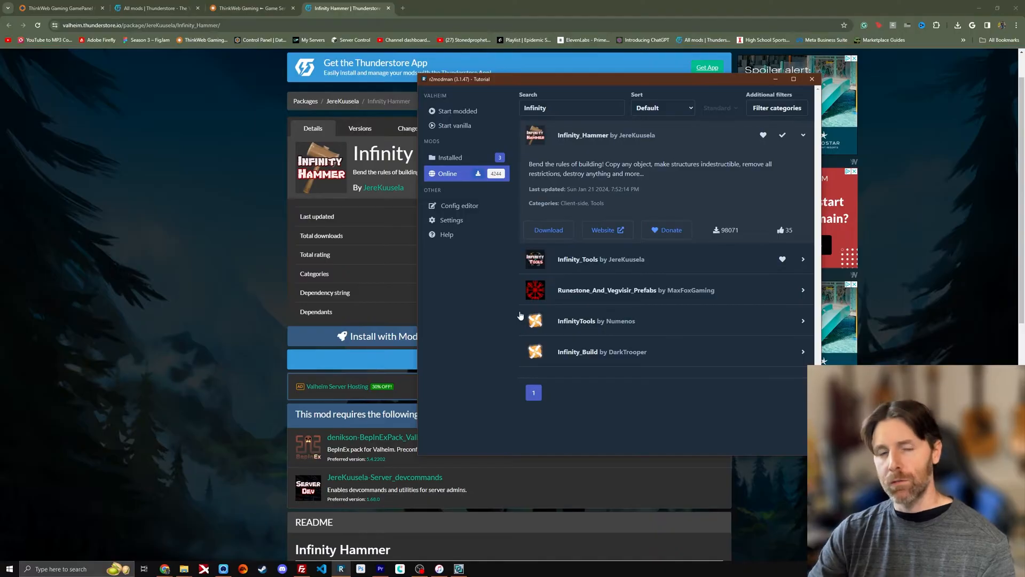
{"action": "left_click", "coordinate": [450, 157]}
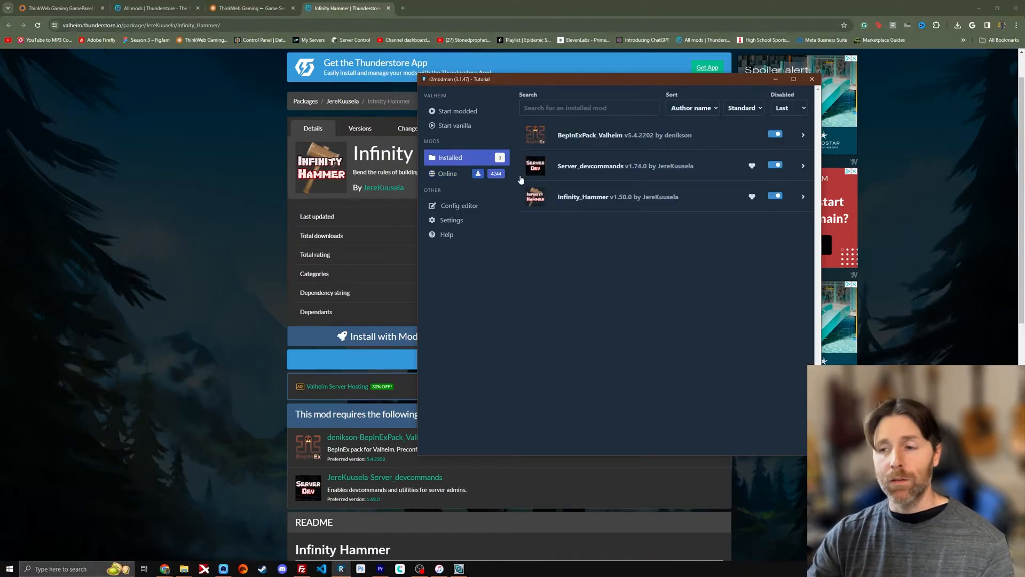
{"action": "mouse_move", "coordinate": [631, 183]}
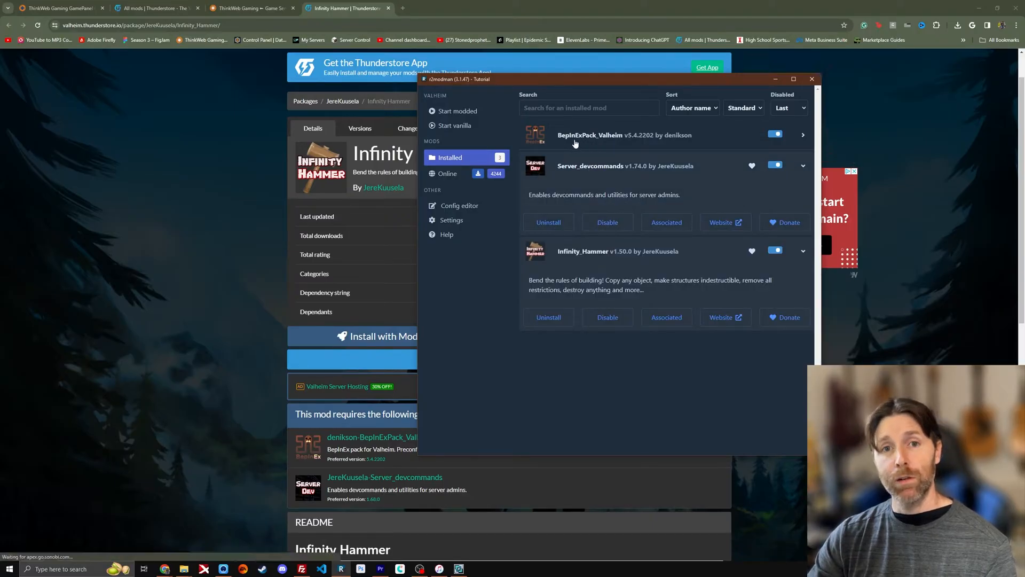
{"action": "left_click", "coordinate": [801, 135]}
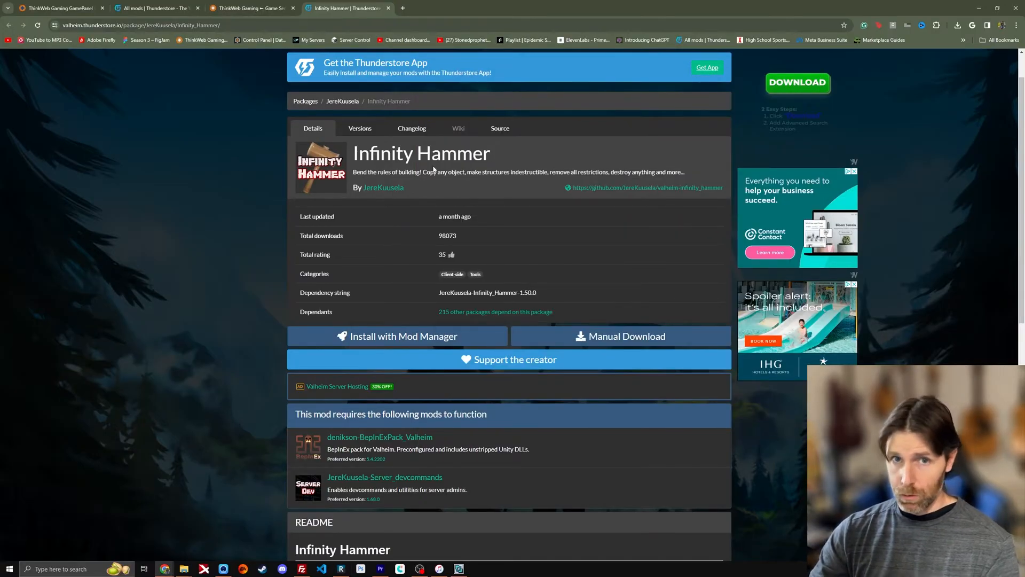
- Search Thunderstore modpacks for 'prophet' and open the StonedProphets QOL Mega Uber Pack
{"action": "left_click", "coordinate": [305, 102]}
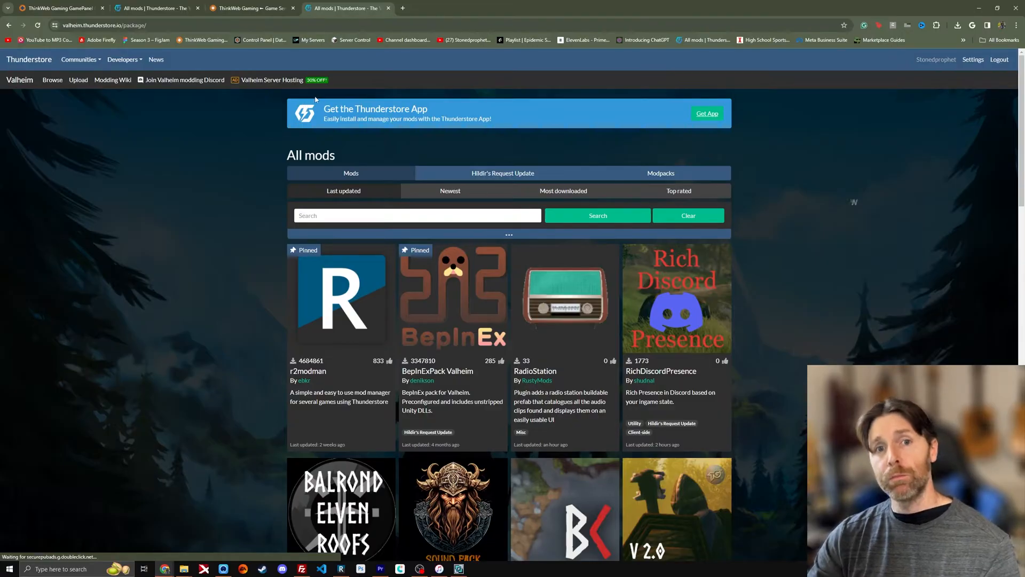
{"action": "left_click", "coordinate": [416, 215]}
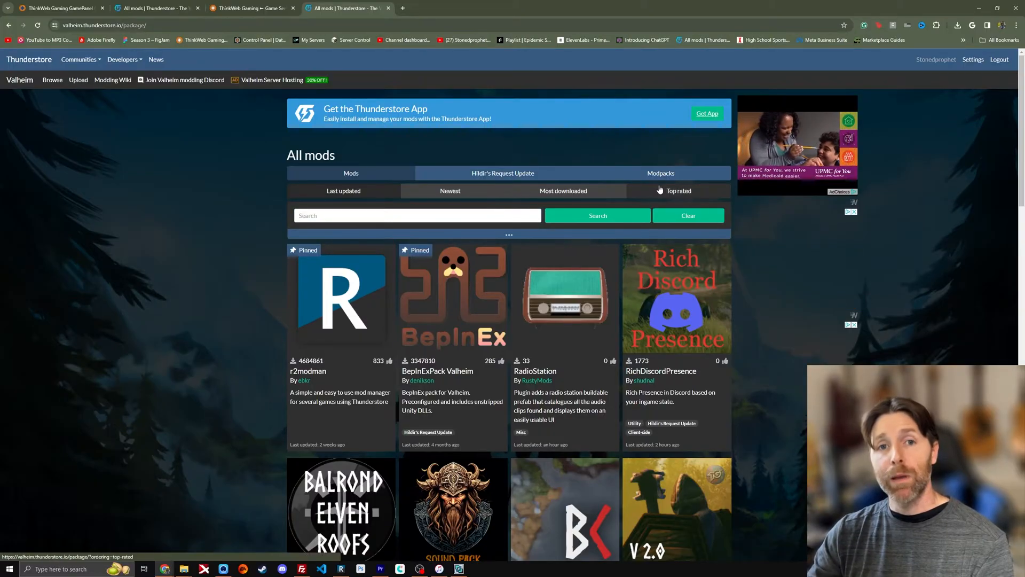
{"action": "left_click", "coordinate": [660, 172]}
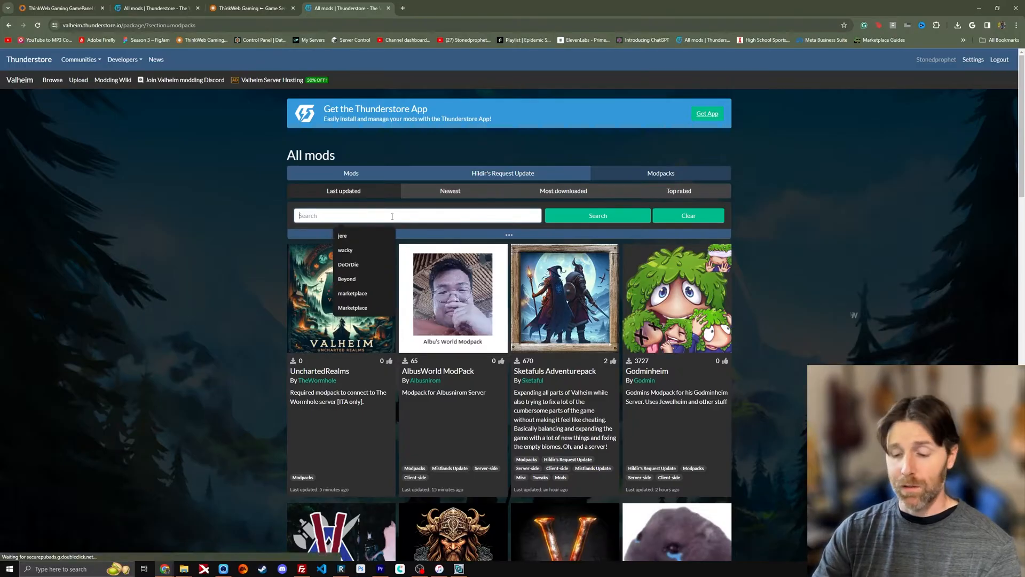
{"action": "type", "text": "prophet"}
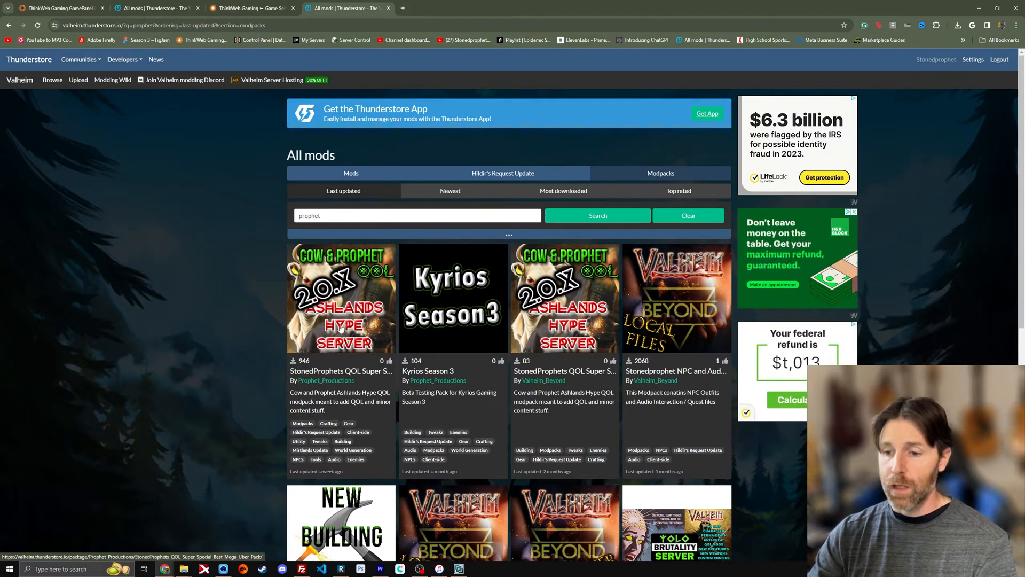
{"action": "left_click", "coordinate": [340, 327]}
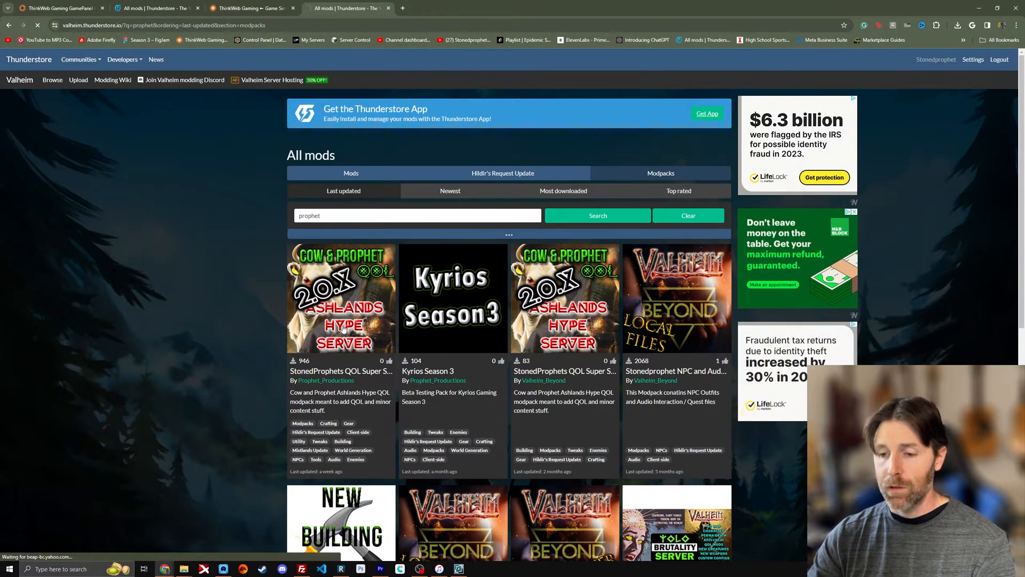
{"action": "left_click", "coordinate": [340, 298]}
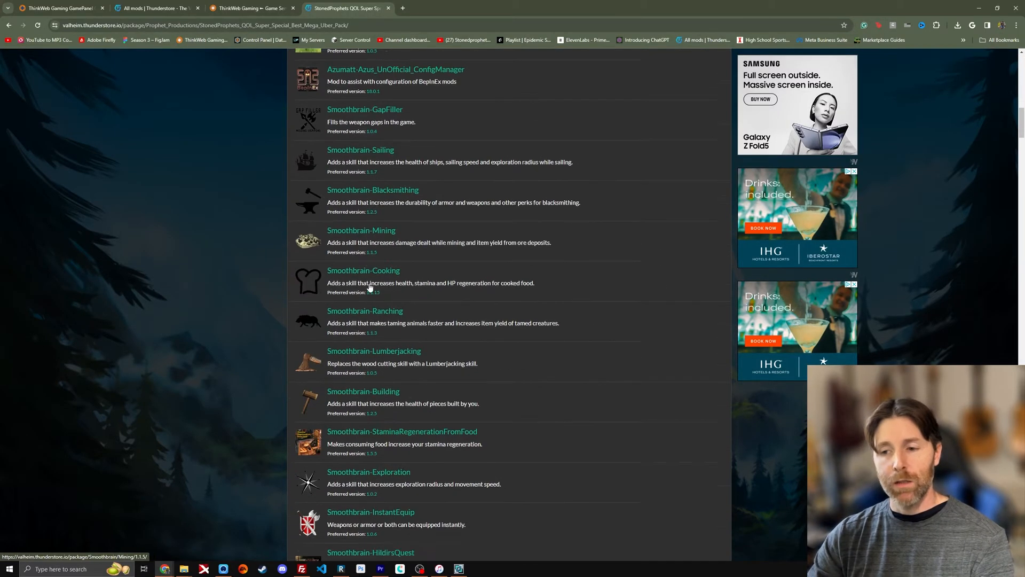
{"action": "scroll", "scroll_direction": "down", "scroll_amount": 3}
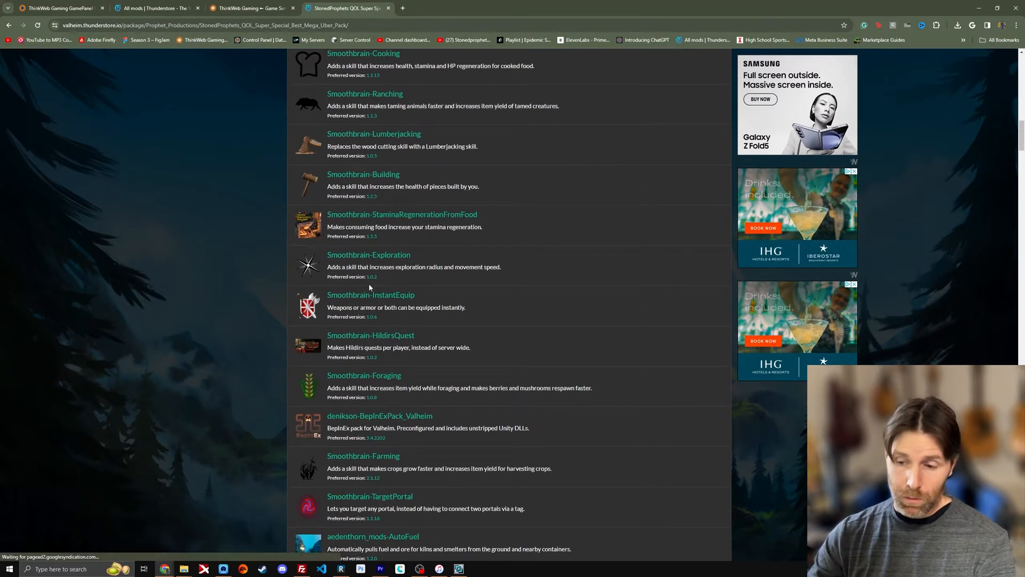
- Search r2modman's online list for 'prophet' and return to the modpack page
{"action": "type", "text": "prophet"}
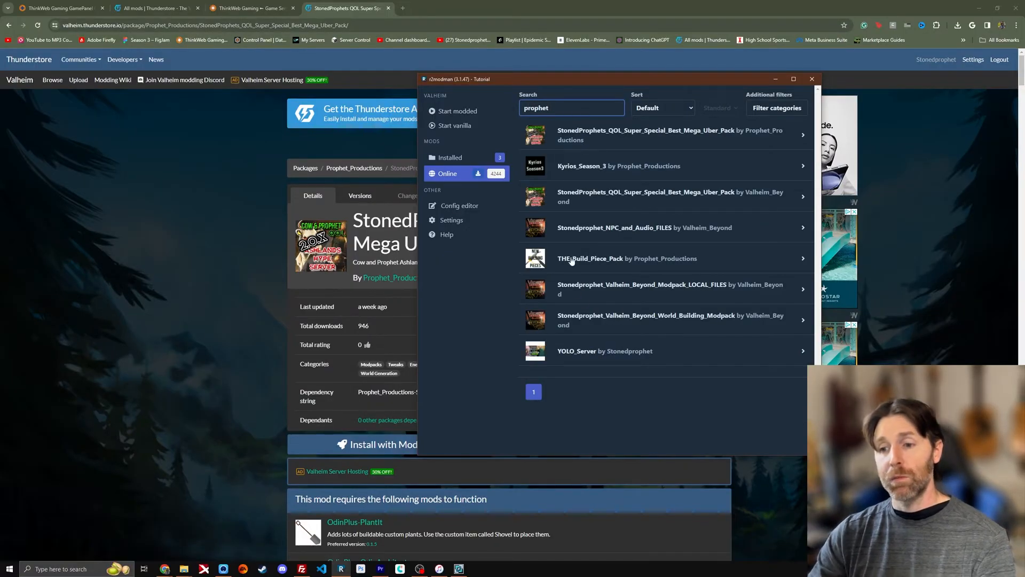
{"action": "left_click", "coordinate": [812, 79]}
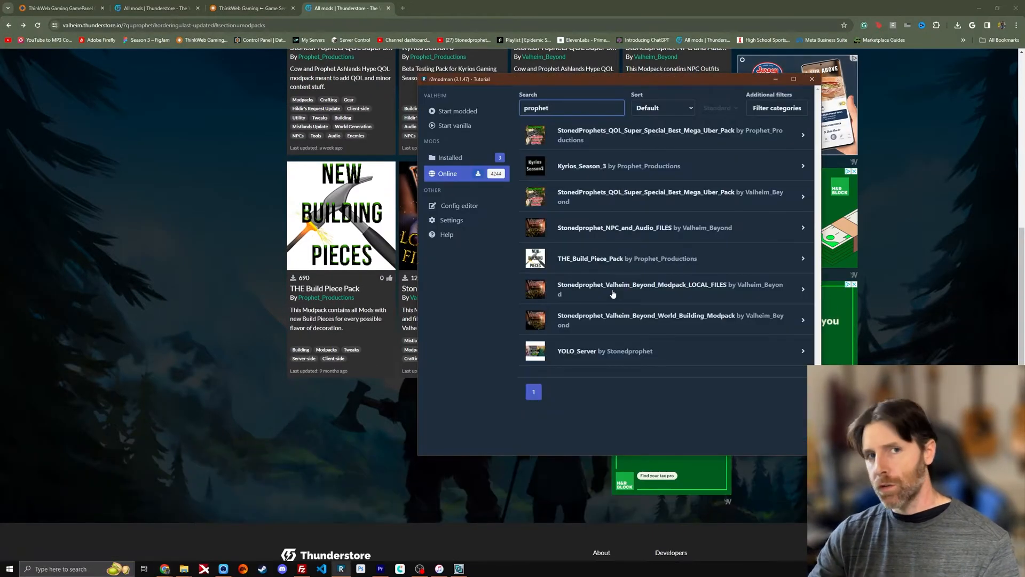
{"action": "left_click", "coordinate": [646, 135]}
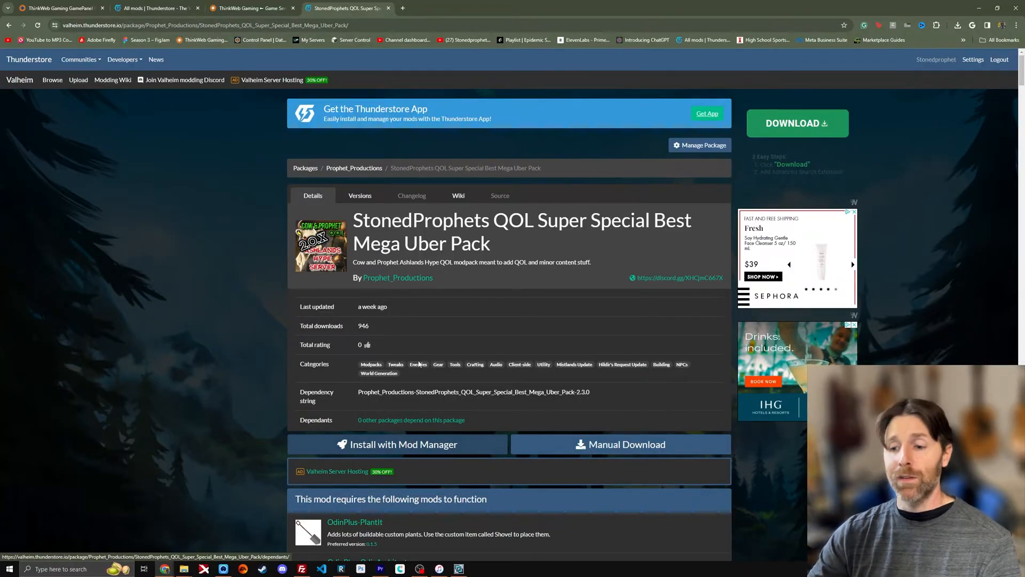
- Scroll through the pack's required mods, including OdinPlus-PlantIt and Azumatt-AzuClock
{"action": "scroll", "scroll_direction": "down", "scroll_amount": 3}
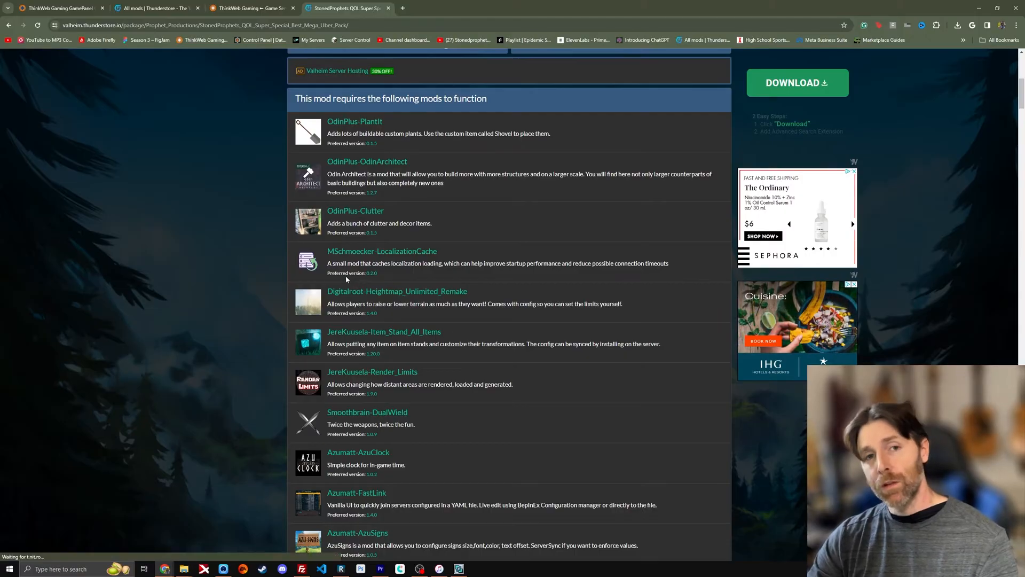
{"action": "scroll", "scroll_direction": "down", "scroll_amount": 3}
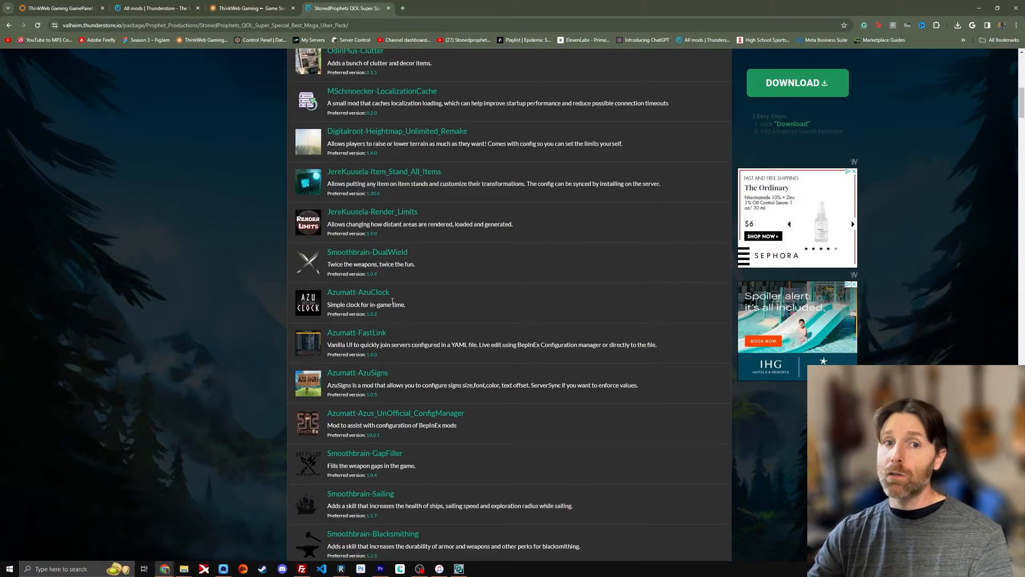
{"action": "mouse_move", "coordinate": [429, 331]}
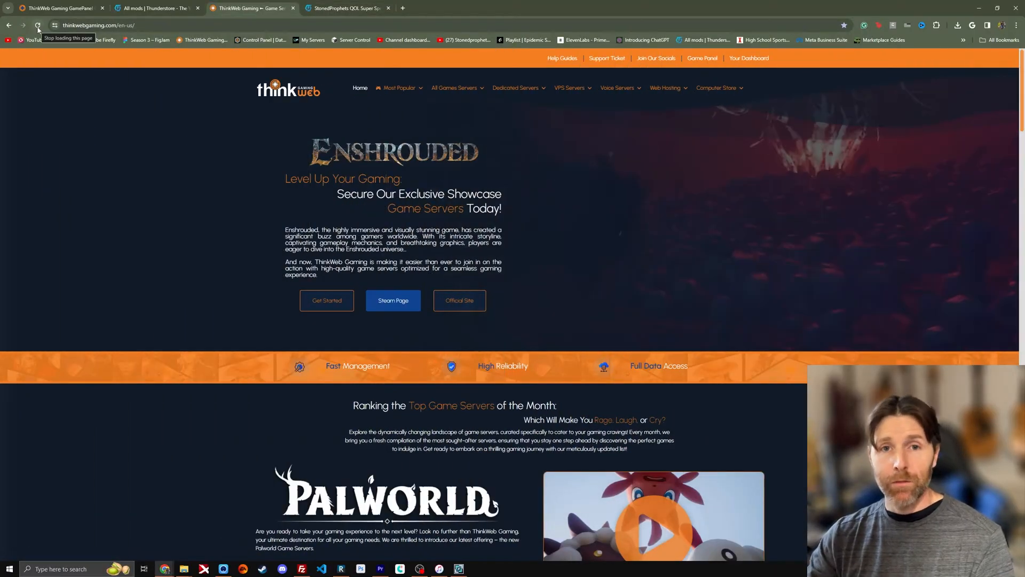
- Scroll ThinkWeb Gaming's Valheim page to the 10, 16 and 22 slot plans
{"action": "scroll", "scroll_direction": "down", "scroll_amount": 3}
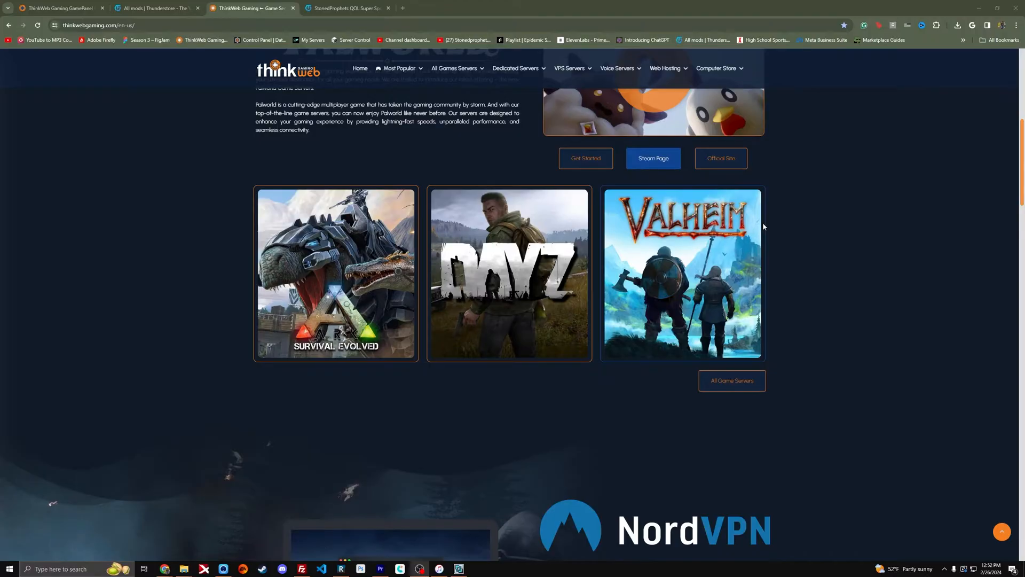
{"action": "scroll", "scroll_direction": "up", "scroll_amount": 3}
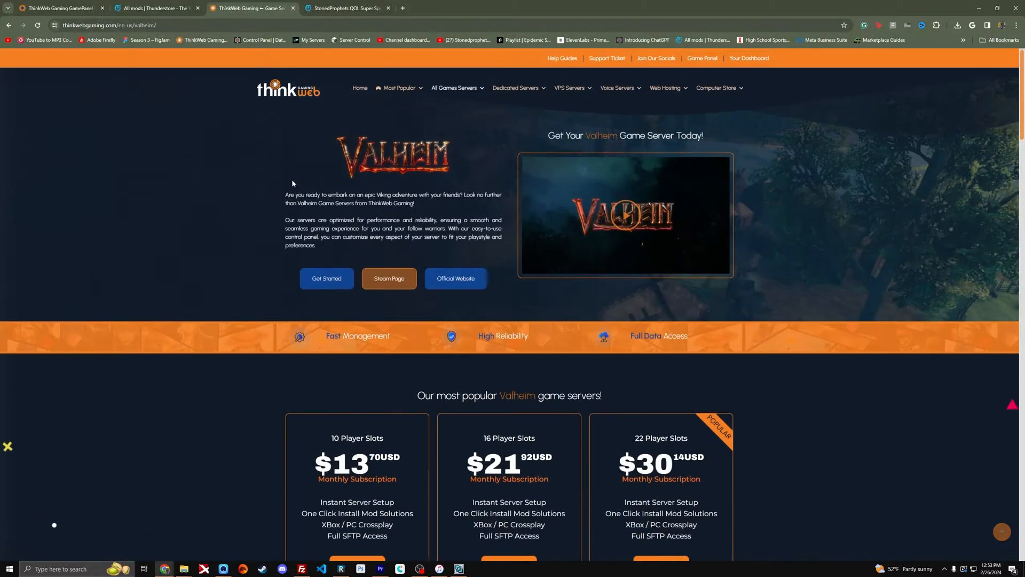
{"action": "scroll", "scroll_direction": "down", "scroll_amount": 3}
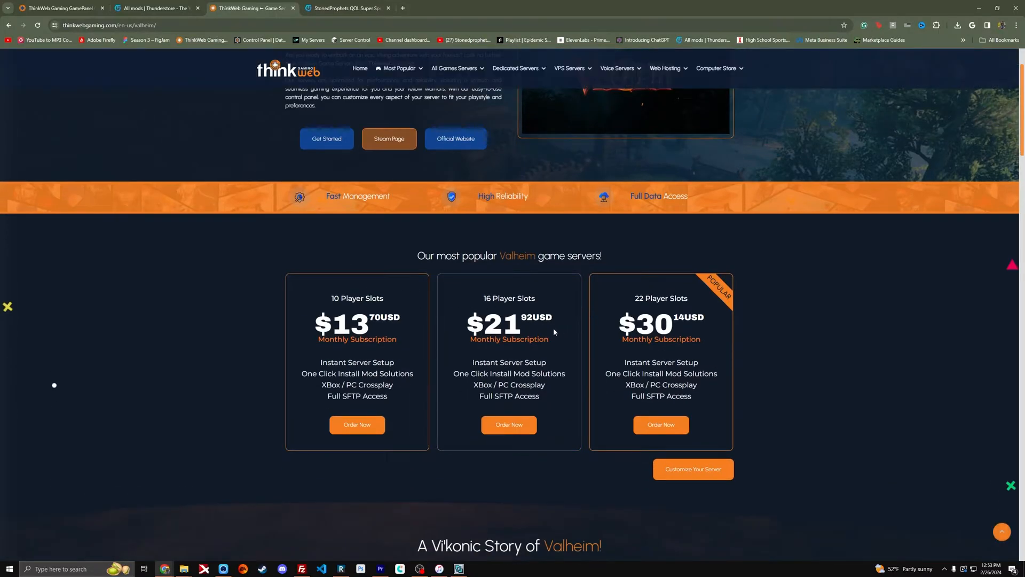
{"action": "scroll", "scroll_direction": "up", "scroll_amount": 3}
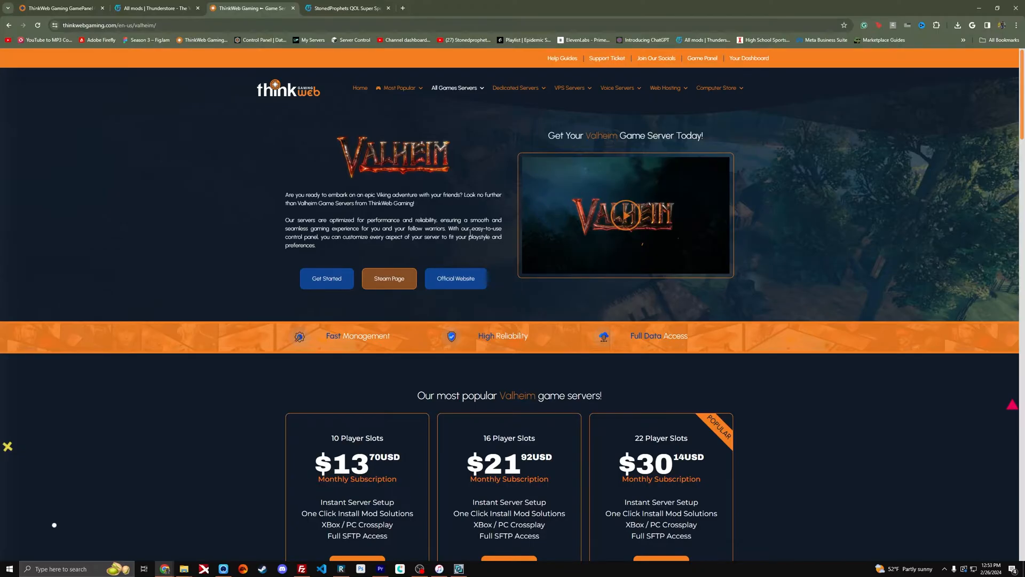
{"action": "mouse_move", "coordinate": [467, 209]}
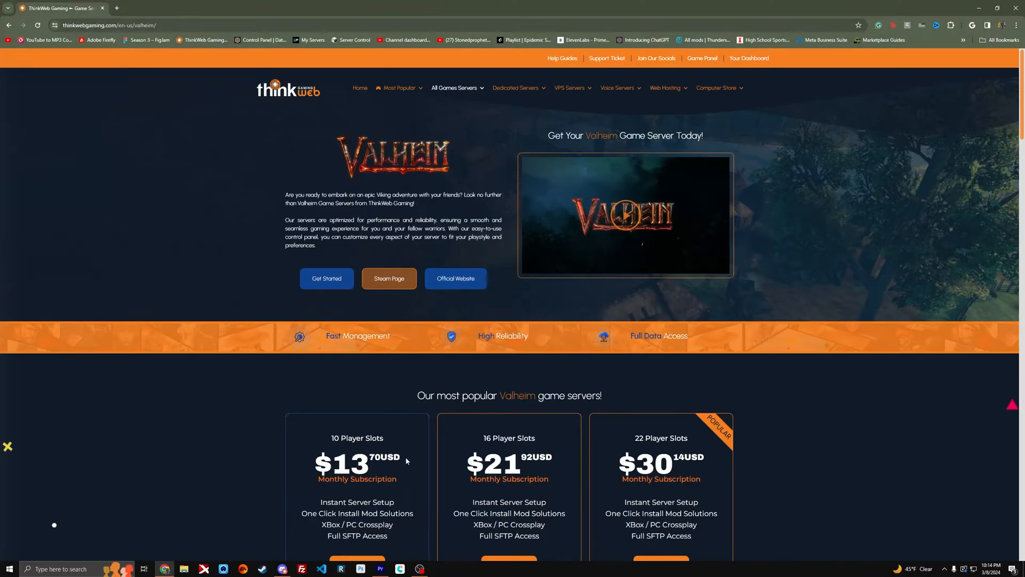
{"action": "scroll", "scroll_direction": "down", "scroll_amount": 3}
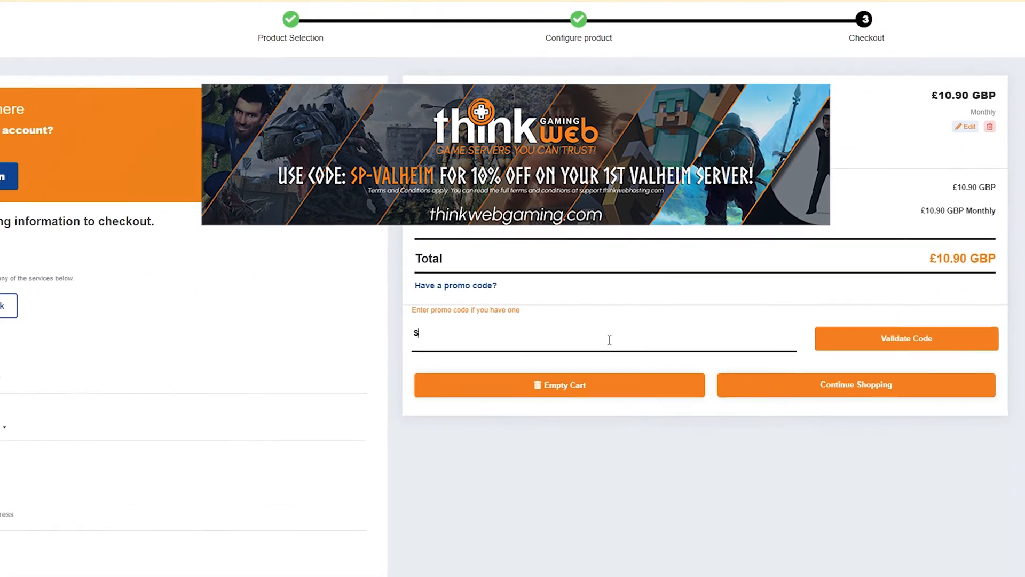
- Enter promo code SP-Valheim at checkout and validate it
{"action": "type", "text": "P-Valheim"}
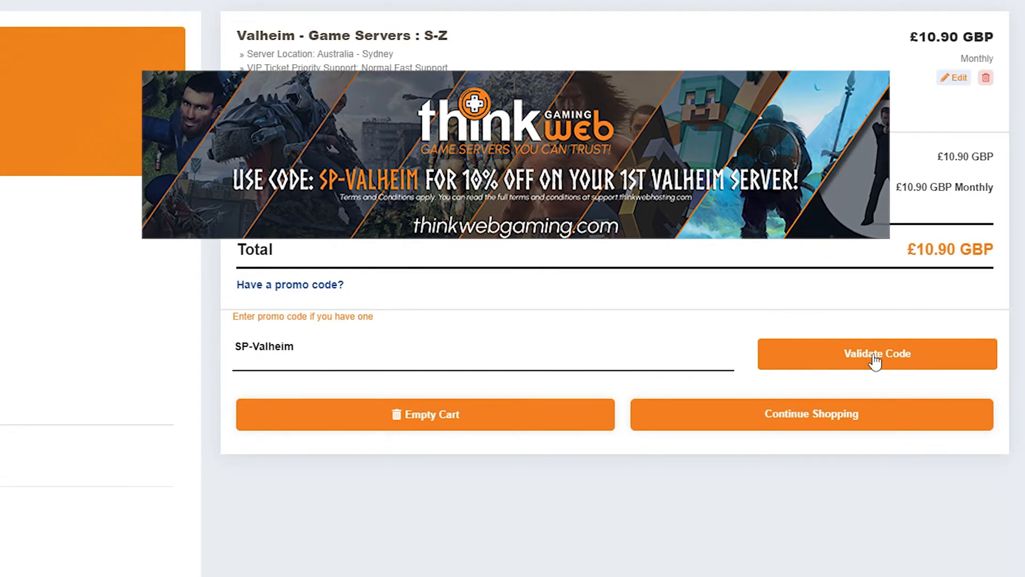
{"action": "left_click", "coordinate": [876, 353]}
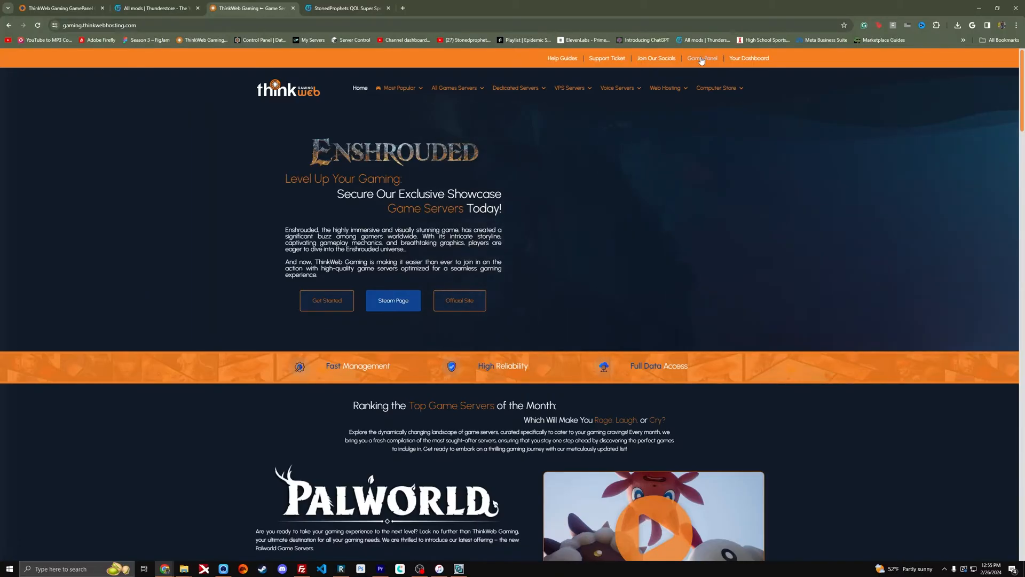
- Open the Game Panel's Service Management > Game Services list of Valheim and Enshrouded servers
{"action": "left_click", "coordinate": [701, 58]}
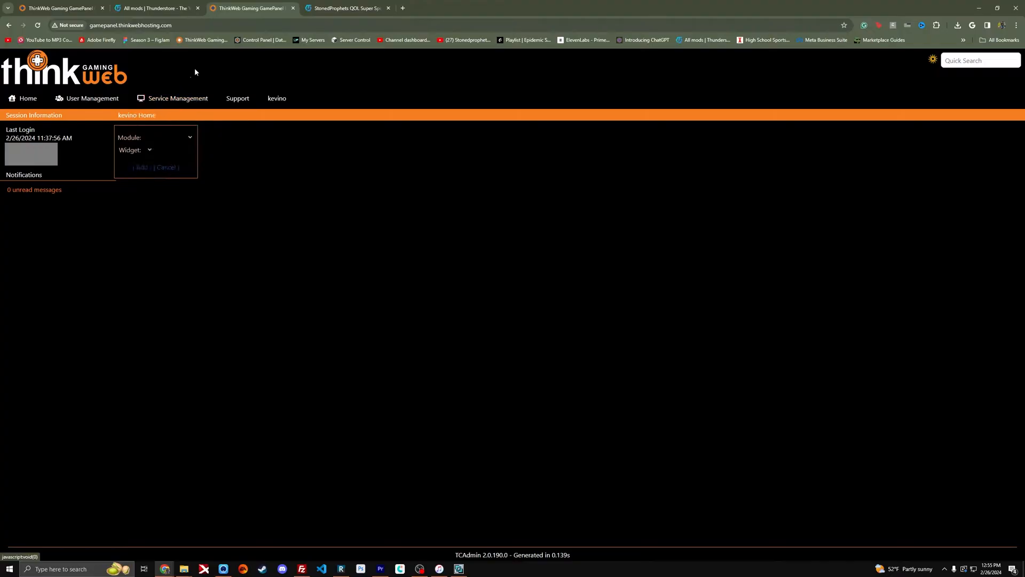
{"action": "left_click", "coordinate": [177, 98]}
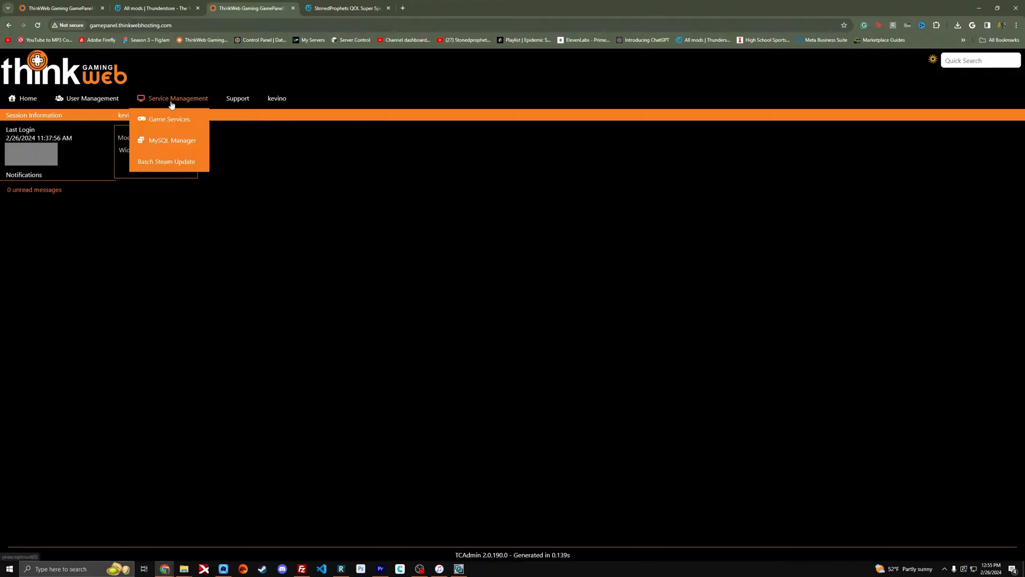
{"action": "left_click", "coordinate": [169, 119]}
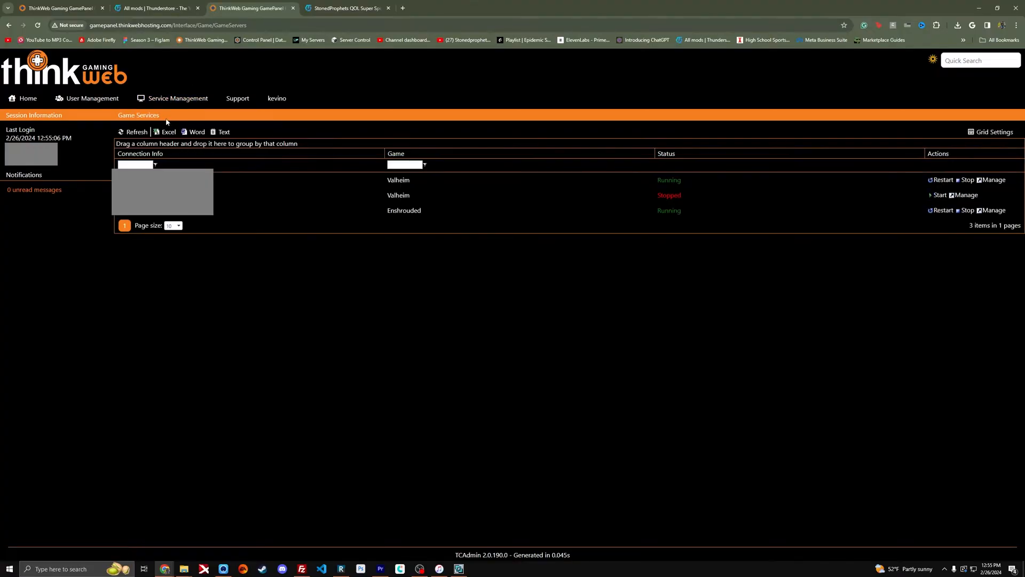
{"action": "mouse_move", "coordinate": [223, 131]}
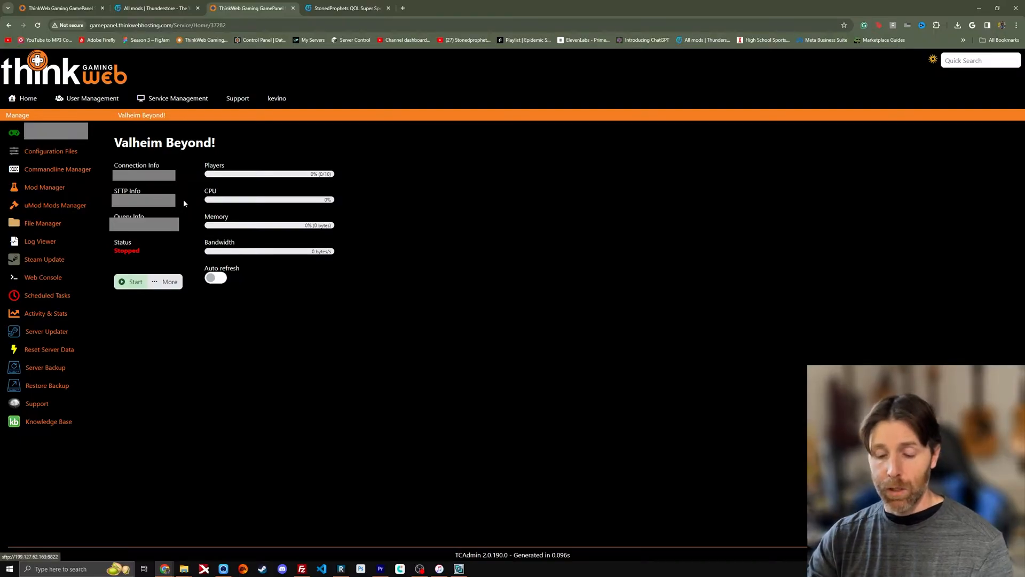
- Connect FileZilla to the saved Think Web 3 site with an updated password and browse its folder
{"action": "left_click", "coordinate": [301, 568]}
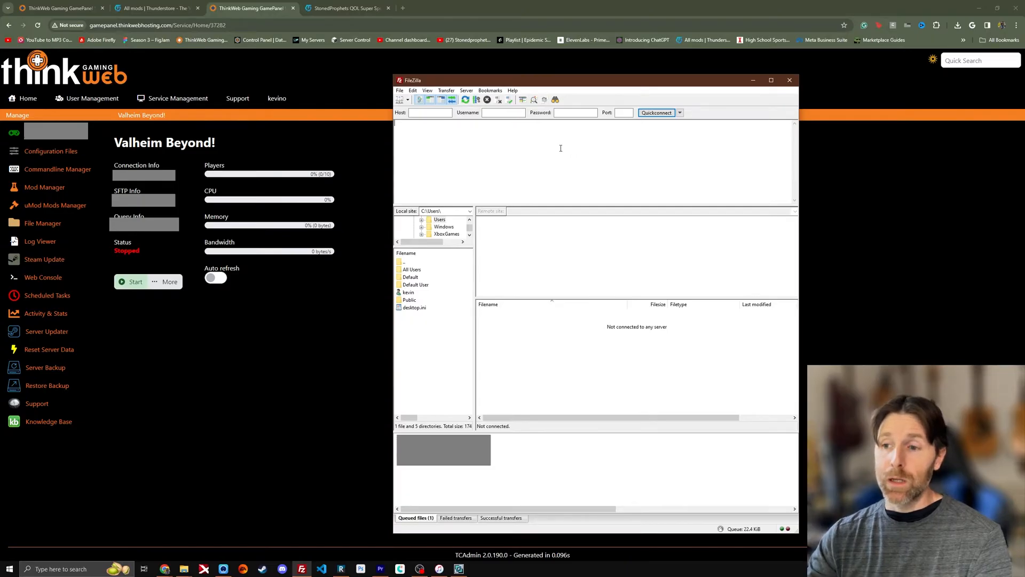
{"action": "left_click", "coordinate": [399, 90]}
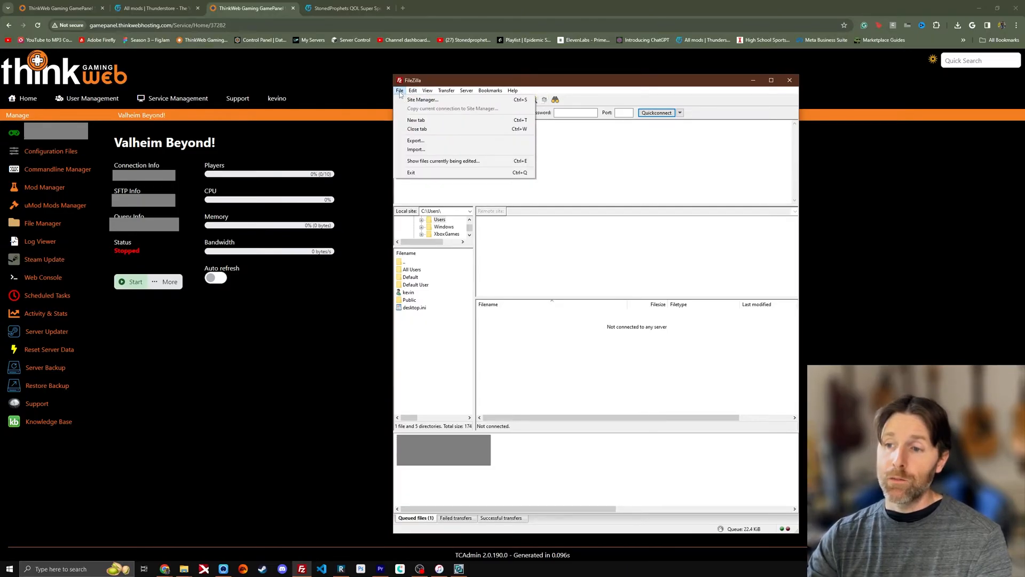
{"action": "left_click", "coordinate": [423, 99]}
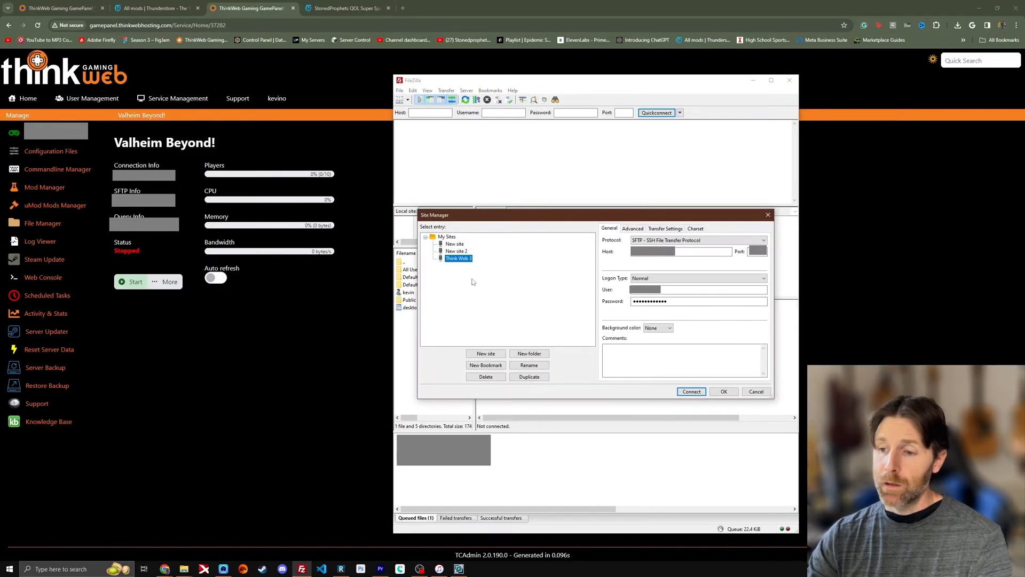
{"action": "left_click", "coordinate": [762, 240]}
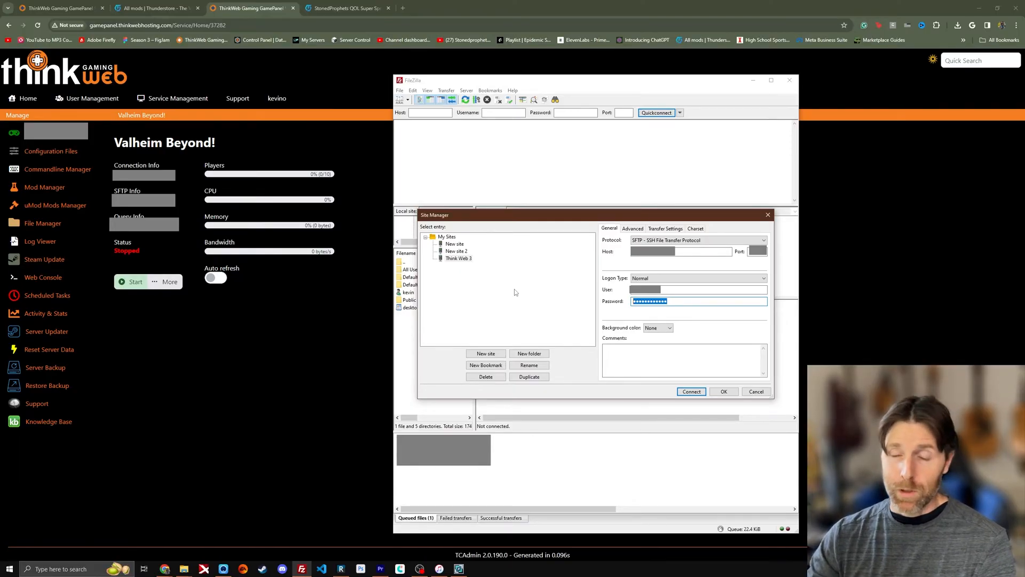
{"action": "left_click", "coordinate": [690, 391]}
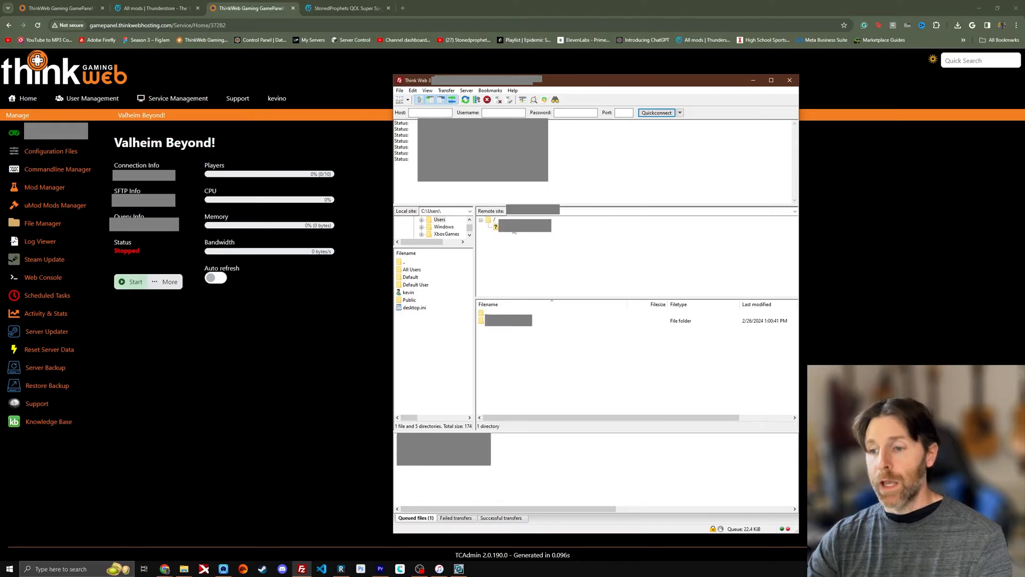
{"action": "left_click", "coordinate": [495, 226]}
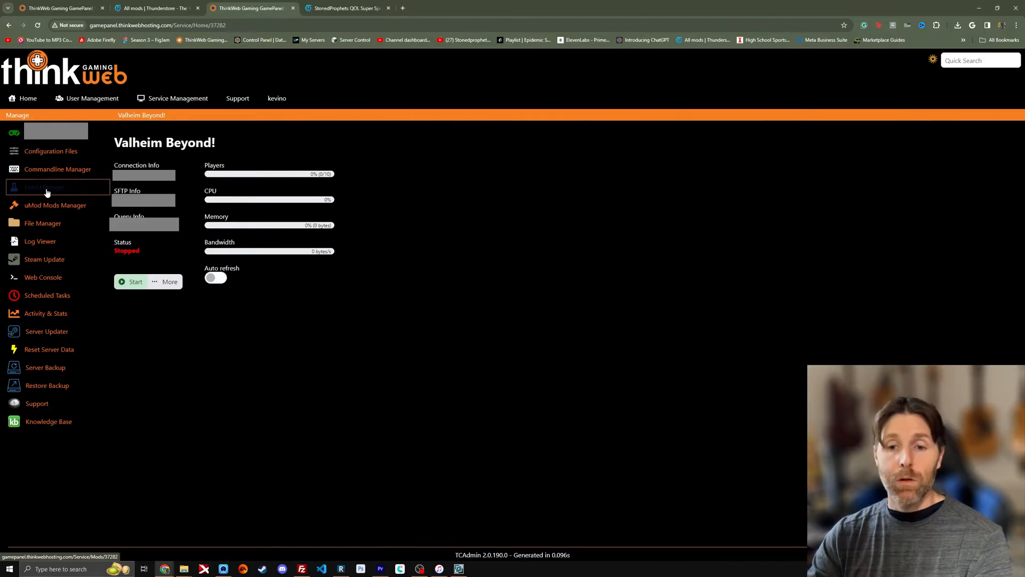
{"action": "left_click", "coordinate": [44, 187]}
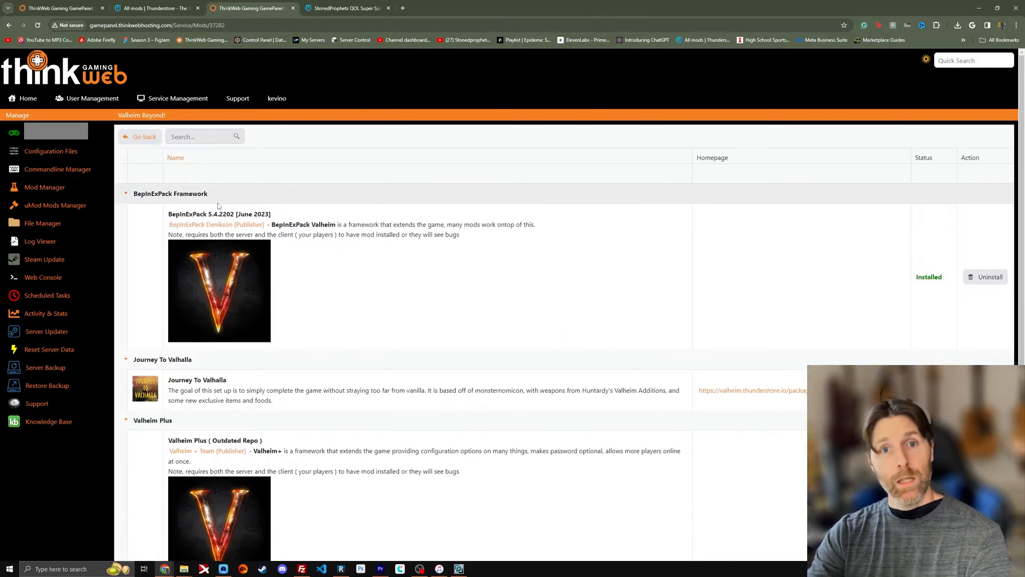
{"action": "mouse_move", "coordinate": [319, 272]}
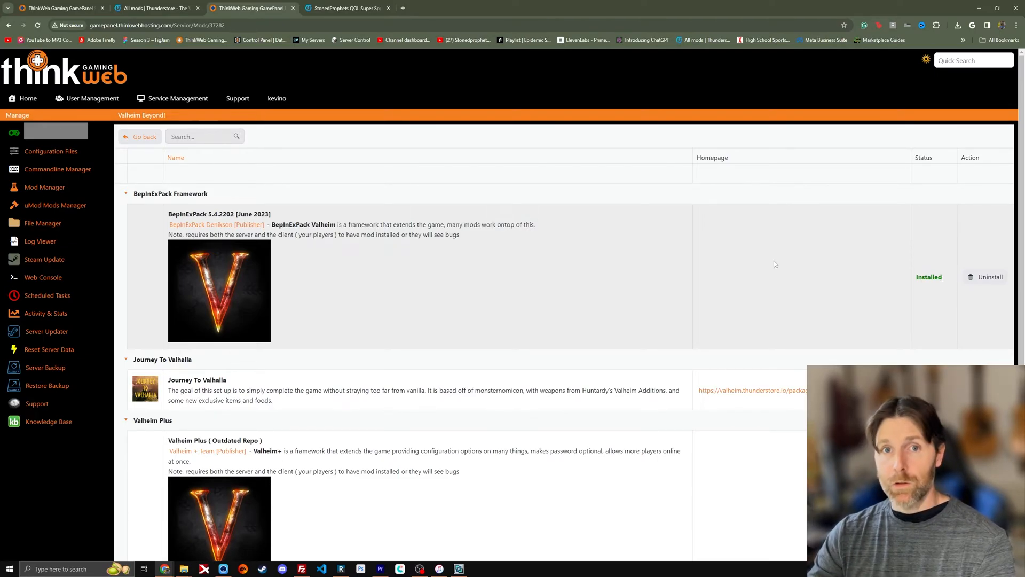
{"action": "mouse_move", "coordinate": [488, 271]}
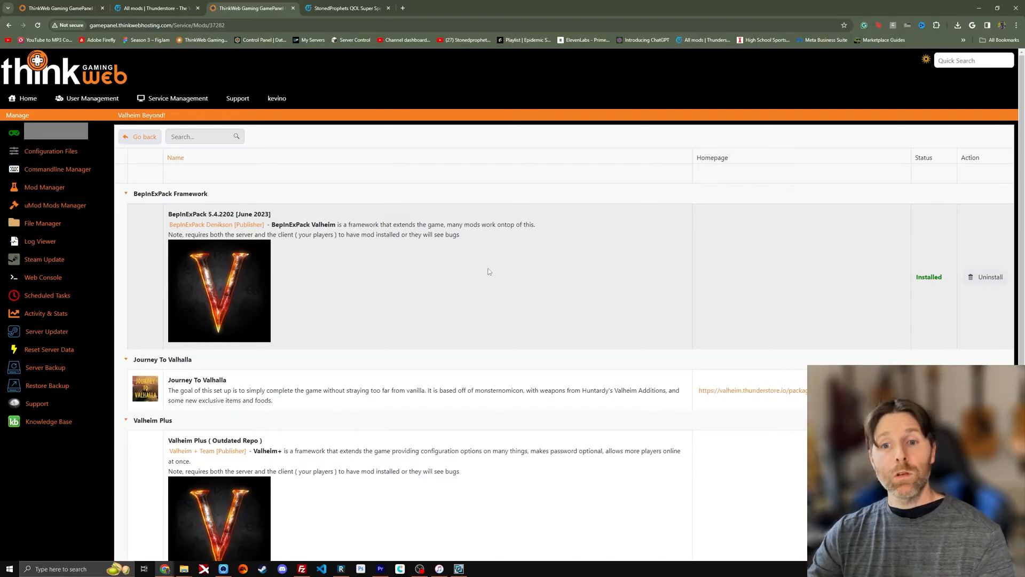
{"action": "scroll", "scroll_direction": "down", "scroll_amount": 3}
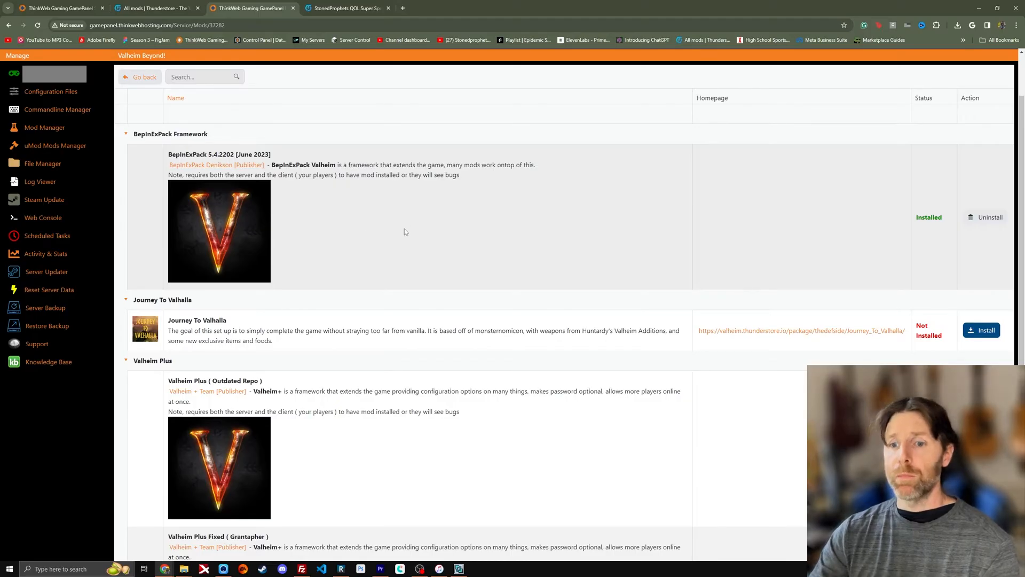
{"action": "mouse_move", "coordinate": [880, 202]}
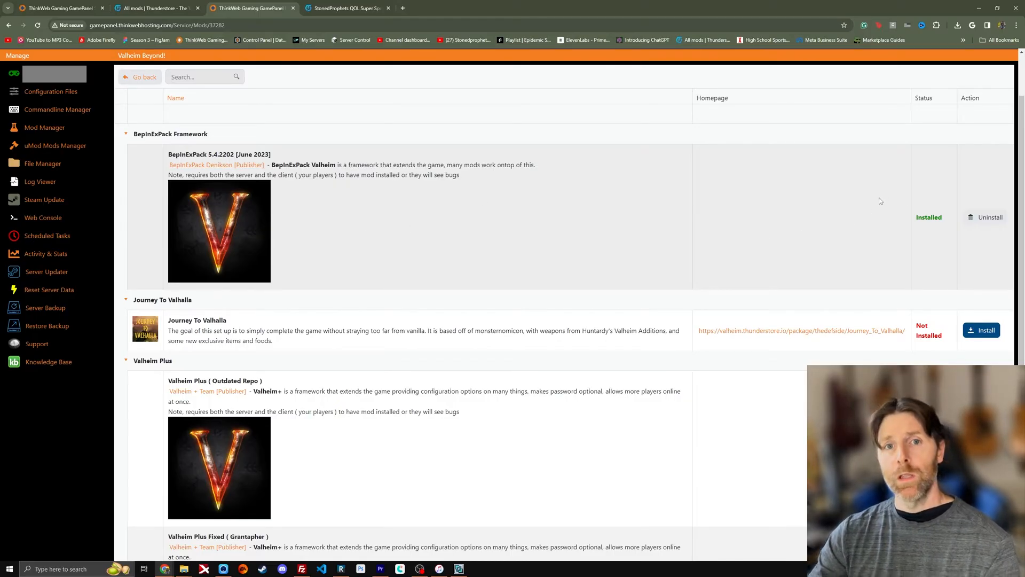
{"action": "mouse_move", "coordinate": [320, 231]}
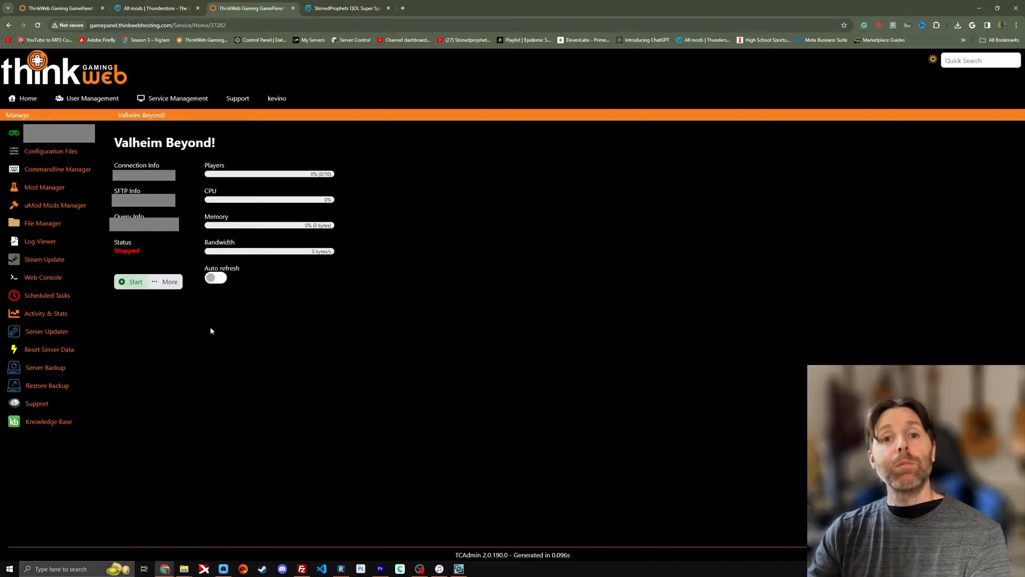
- Apply the Default commandline with server name Tutorial and world file name world1
{"action": "left_click", "coordinate": [57, 170]}
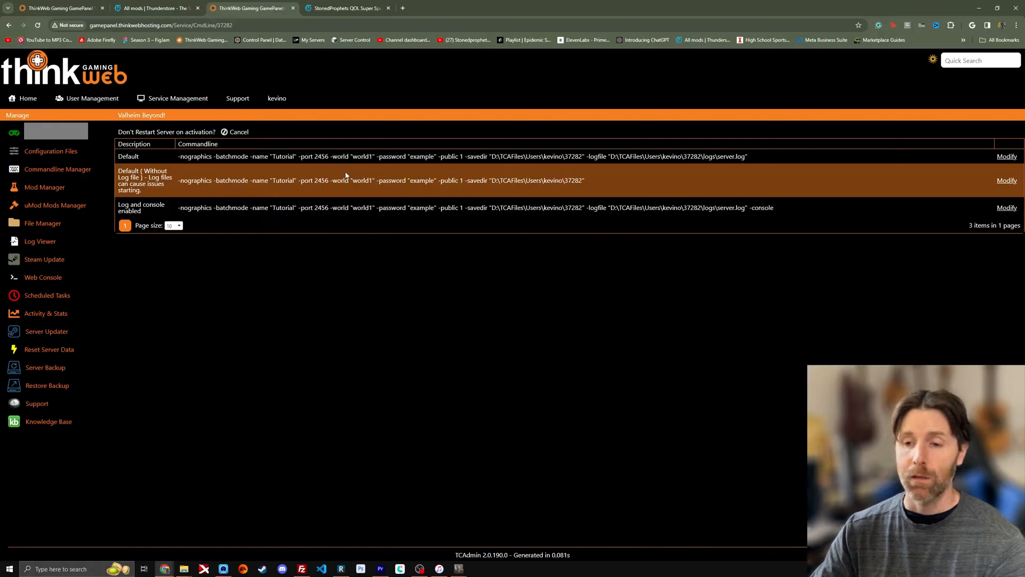
{"action": "left_click", "coordinate": [1006, 157]}
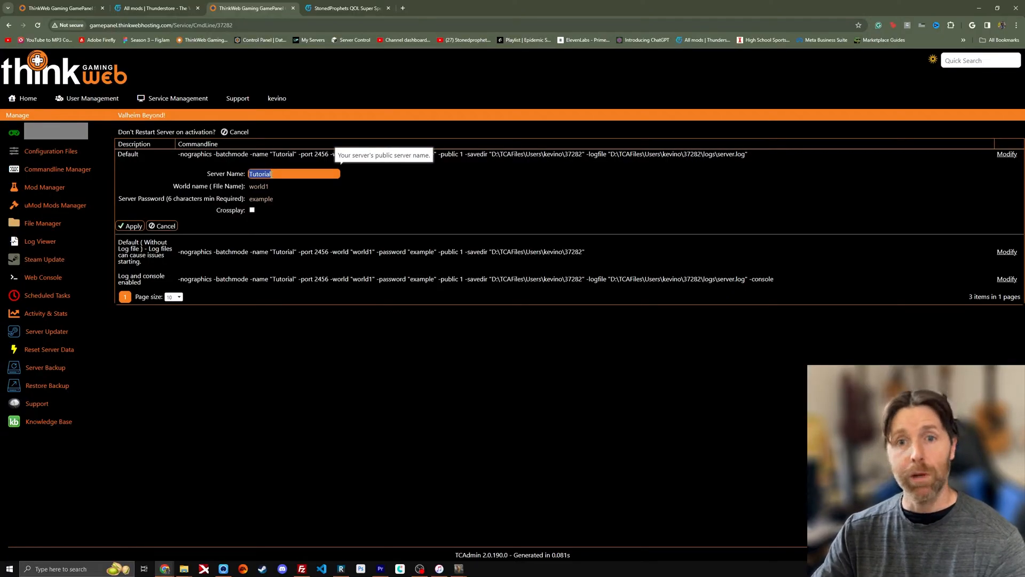
{"action": "left_click", "coordinate": [293, 186]}
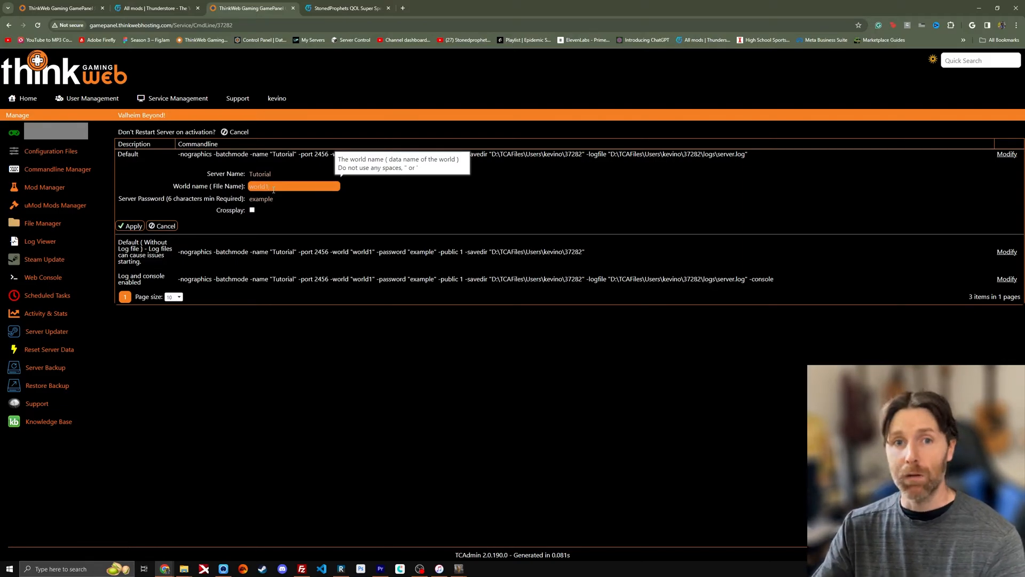
{"action": "left_click", "coordinate": [294, 198]}
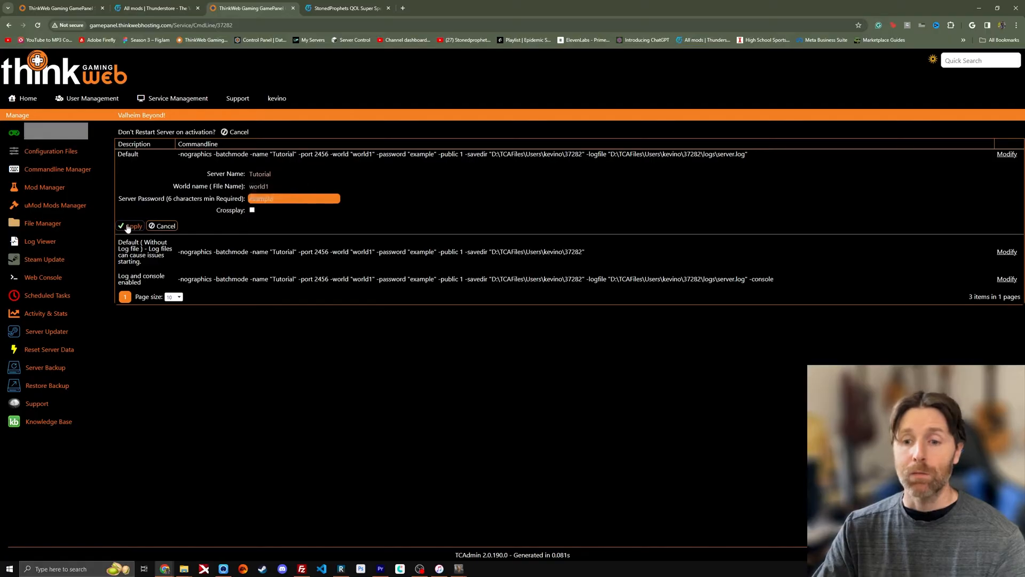
{"action": "left_click", "coordinate": [130, 225]}
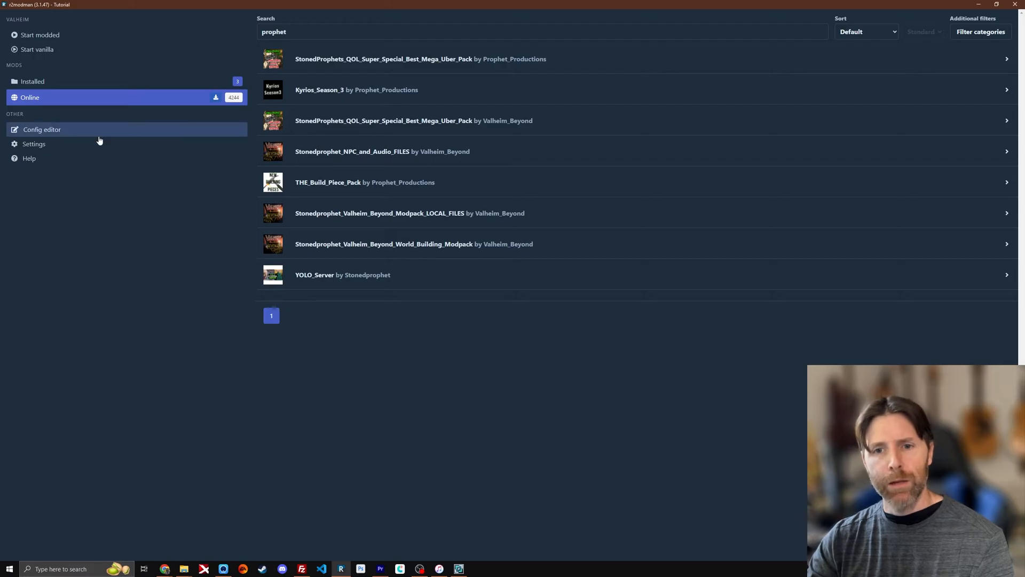
- Browse the Tutorial profile folder from r2modman settings into BepInEx/plugins
{"action": "left_click", "coordinate": [33, 143]}
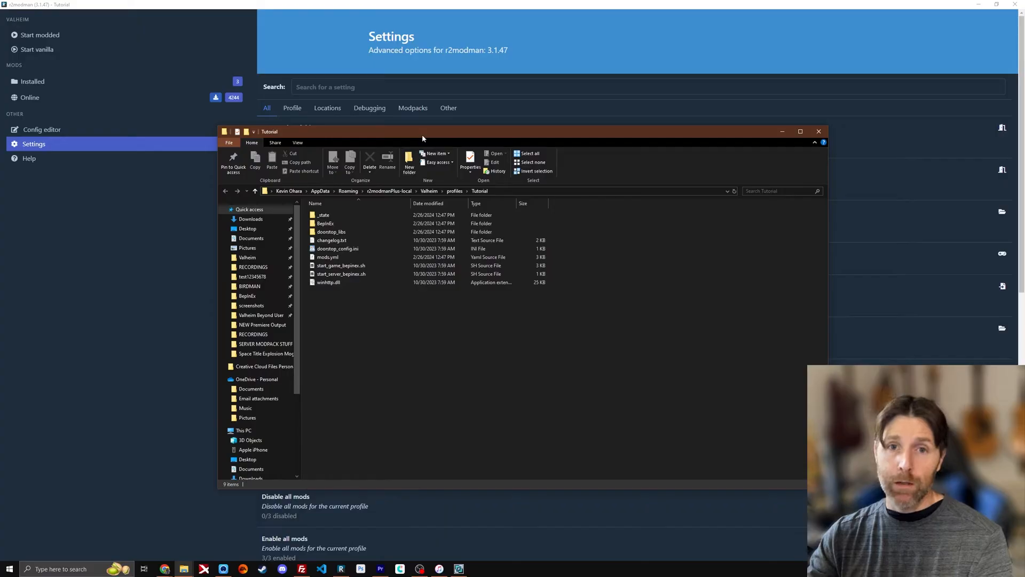
{"action": "mouse_move", "coordinate": [330, 240]}
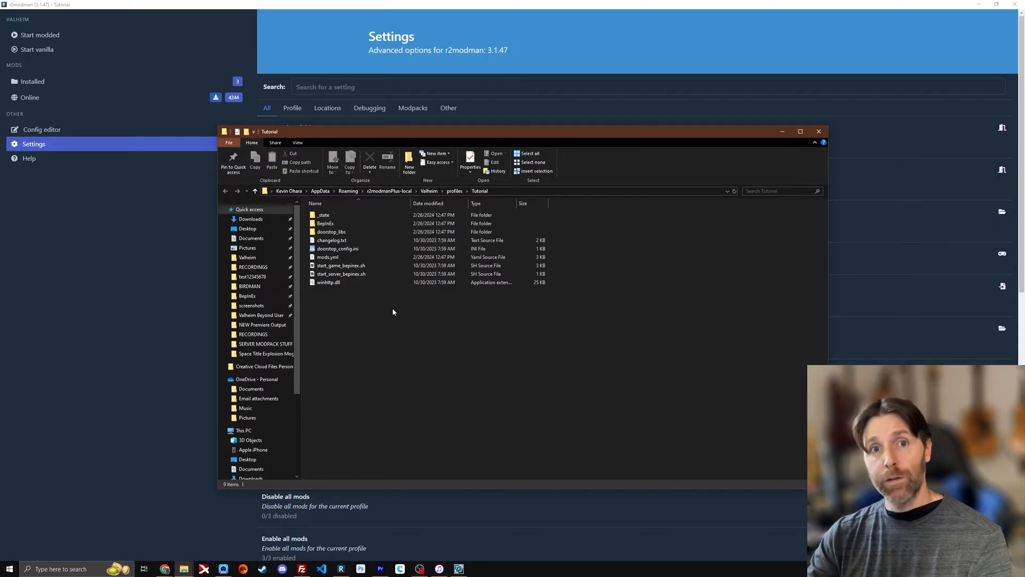
{"action": "double_click", "coordinate": [325, 223]}
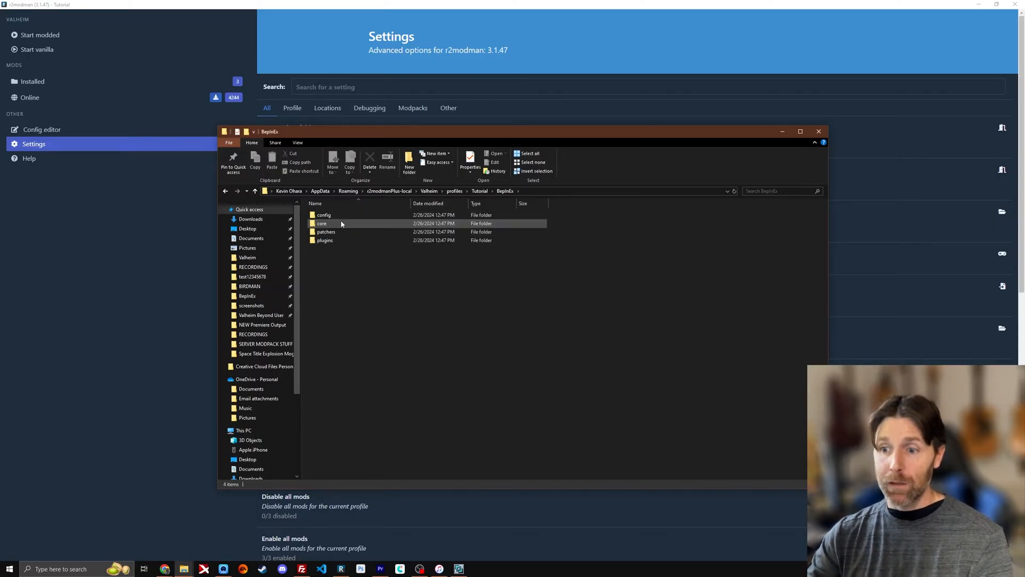
{"action": "left_click", "coordinate": [325, 239]}
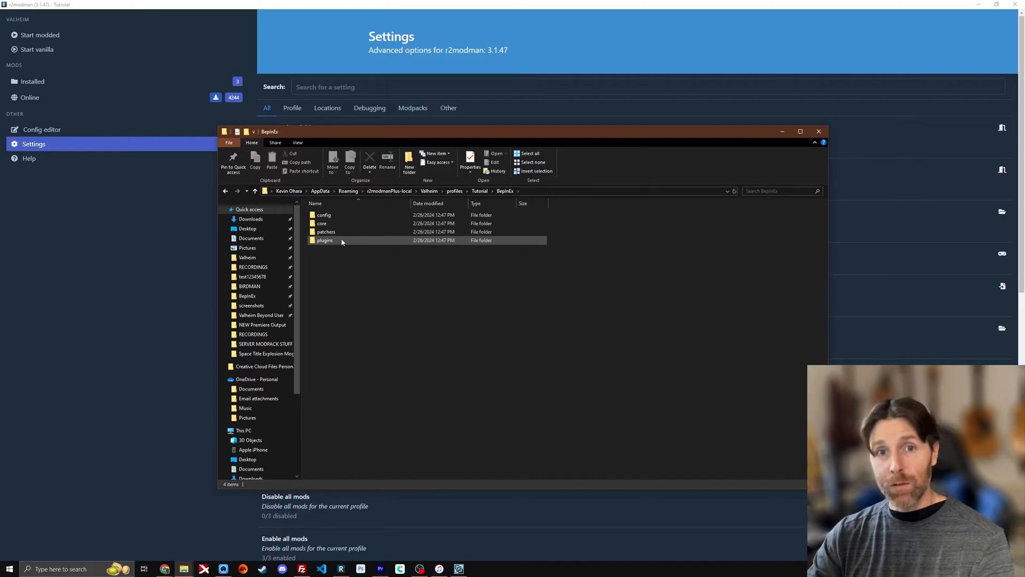
{"action": "double_click", "coordinate": [324, 239]}
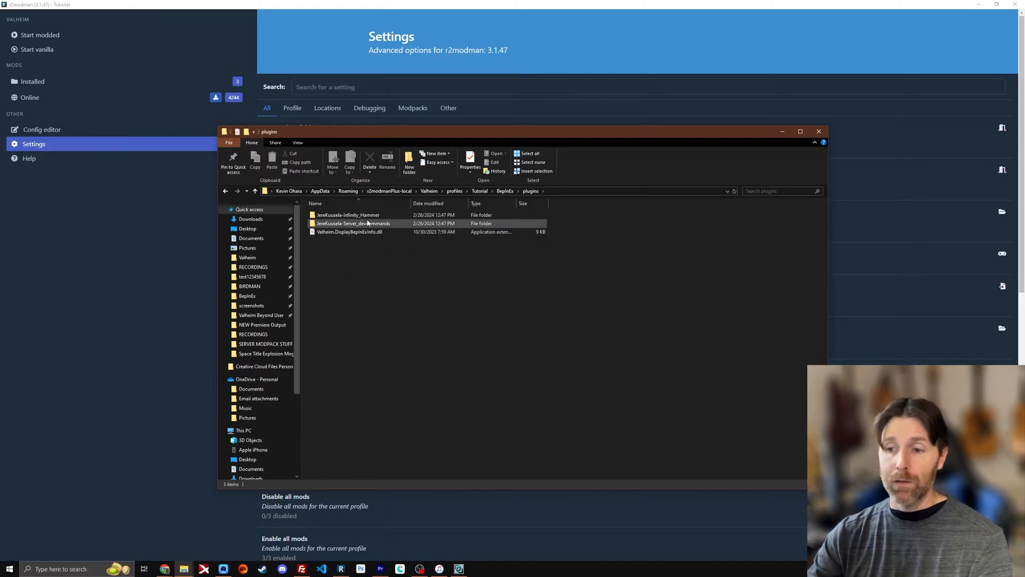
- Select the Infinity_Hammer and Server_devcommands mod folders and return to FileZilla
{"action": "double_click", "coordinate": [353, 223]}
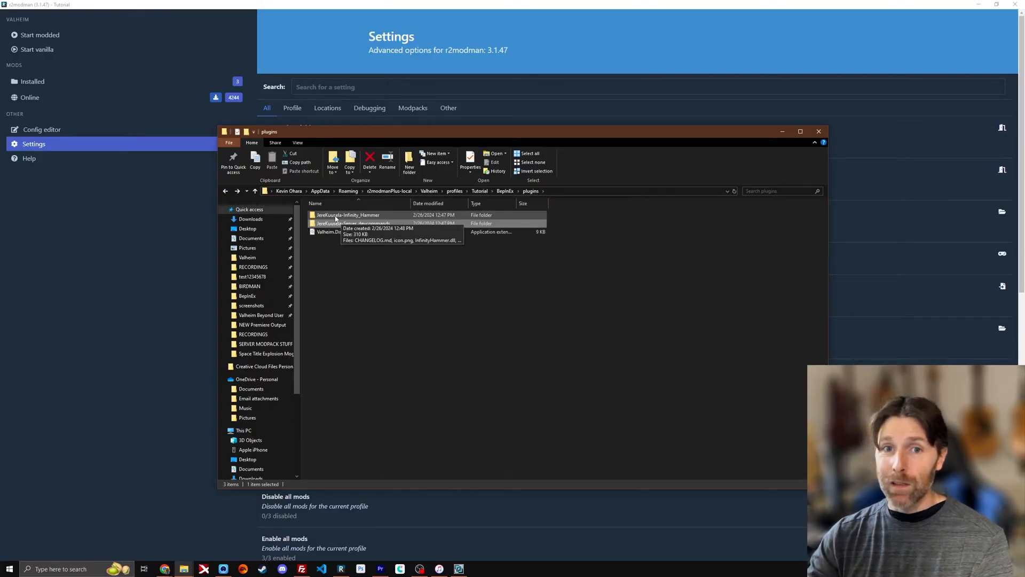
{"action": "left_click", "coordinate": [348, 215]}
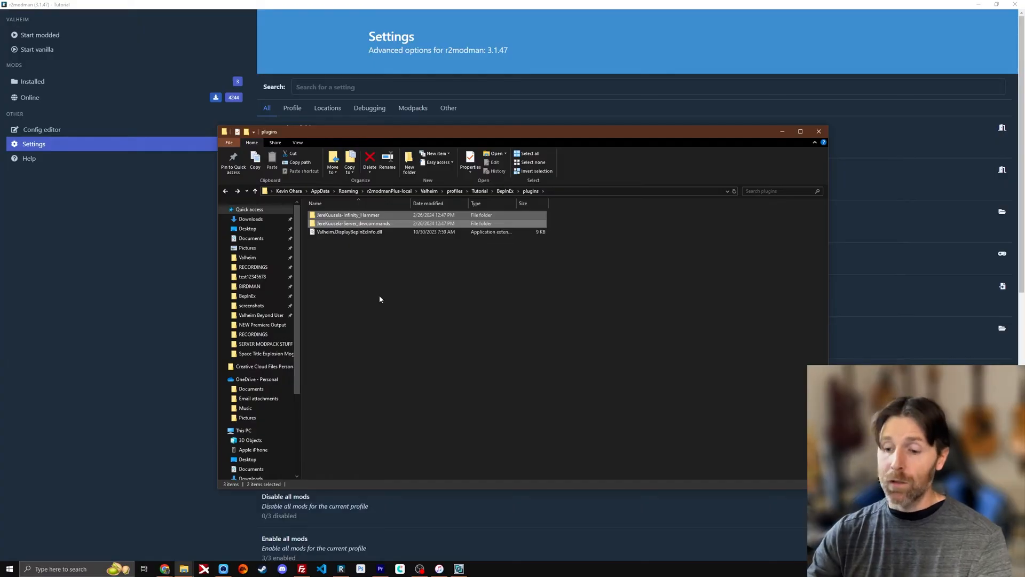
{"action": "mouse_move", "coordinate": [400, 369]}
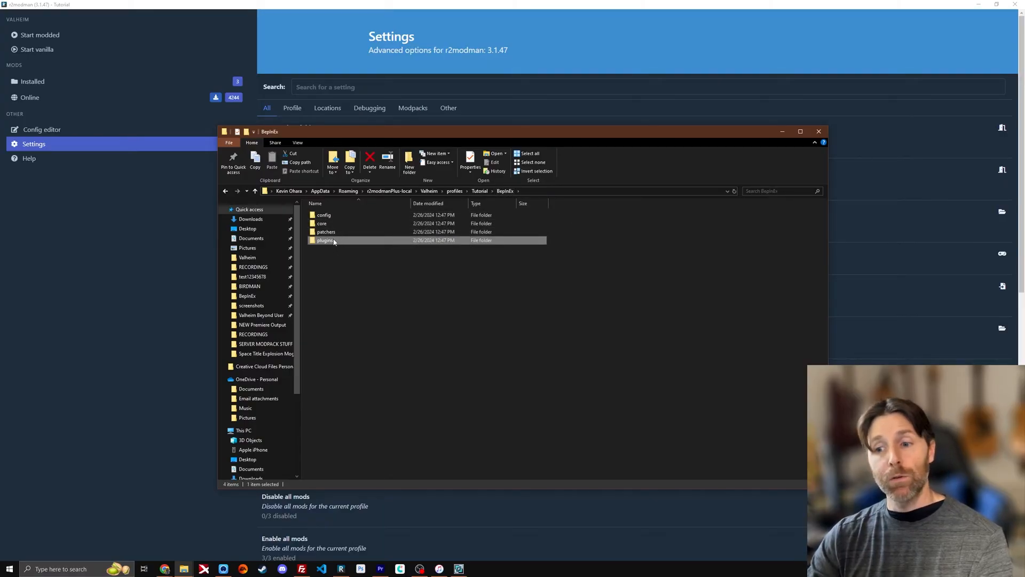
{"action": "left_click", "coordinate": [323, 214]}
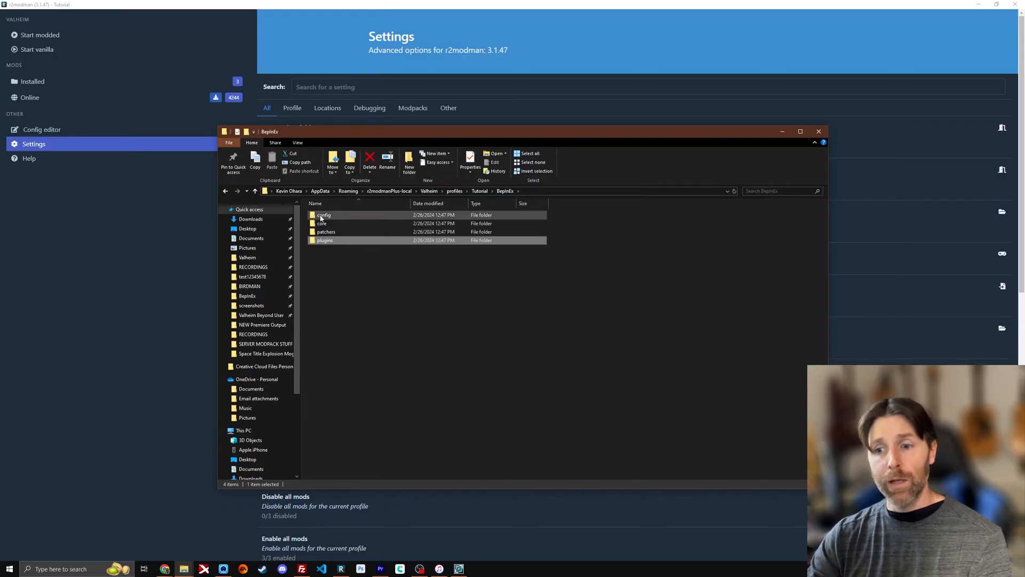
{"action": "left_click", "coordinate": [325, 239]}
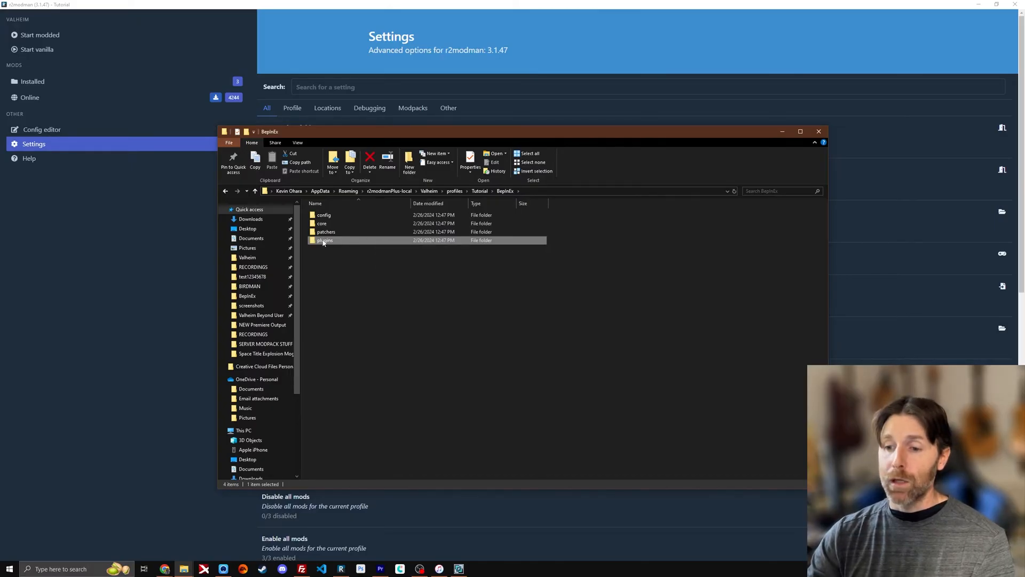
{"action": "double_click", "coordinate": [324, 239]}
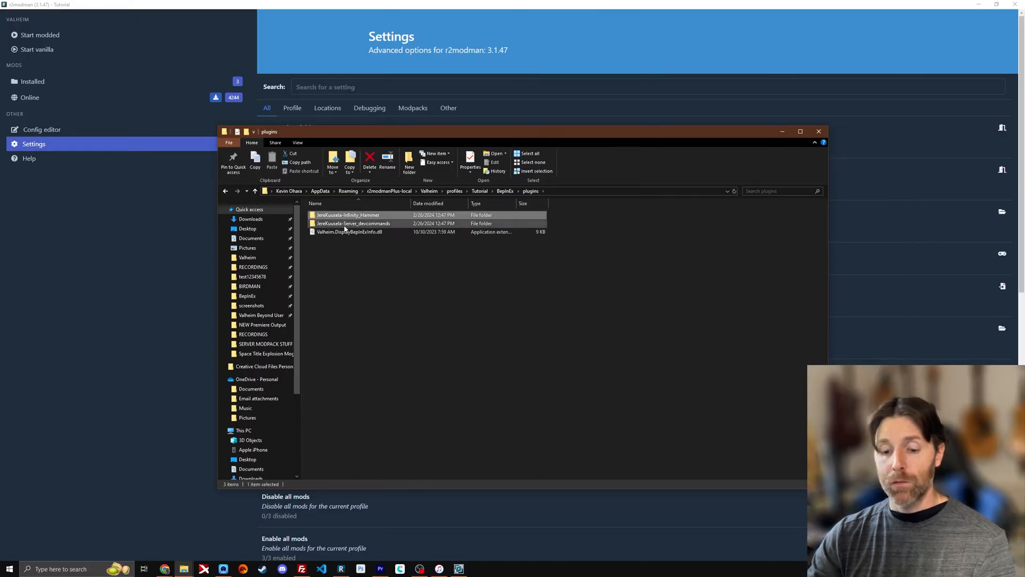
{"action": "left_click", "coordinate": [301, 568]}
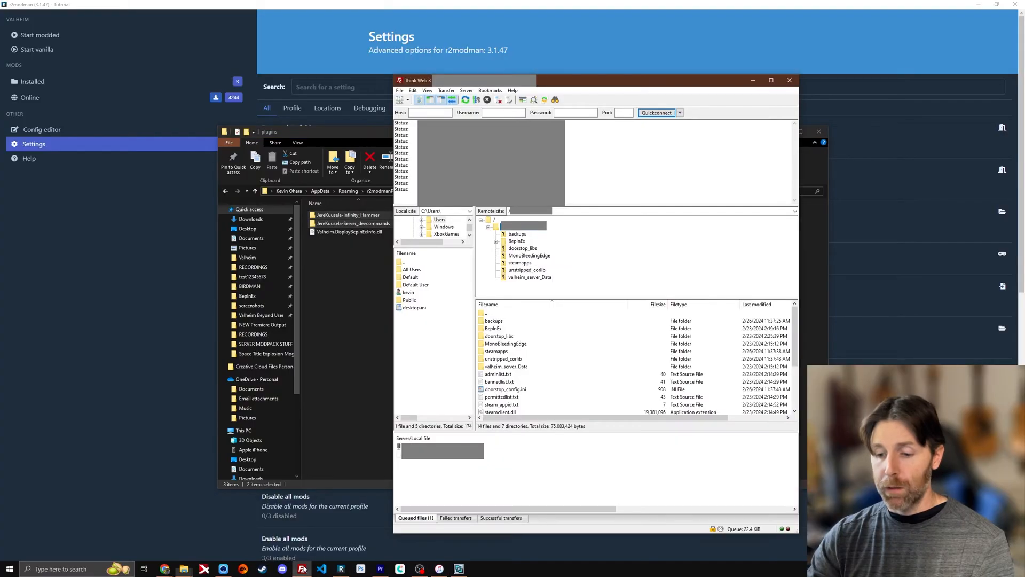
{"action": "mouse_move", "coordinate": [515, 242]}
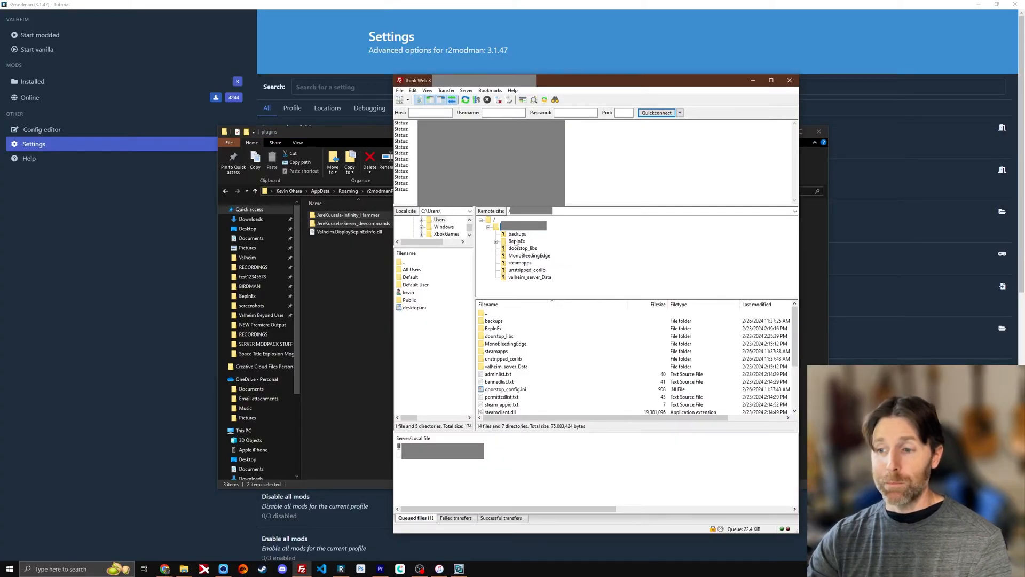
- Navigate FileZilla's remote listing into the server's BepInEx/plugins folder
{"action": "double_click", "coordinate": [516, 241]}
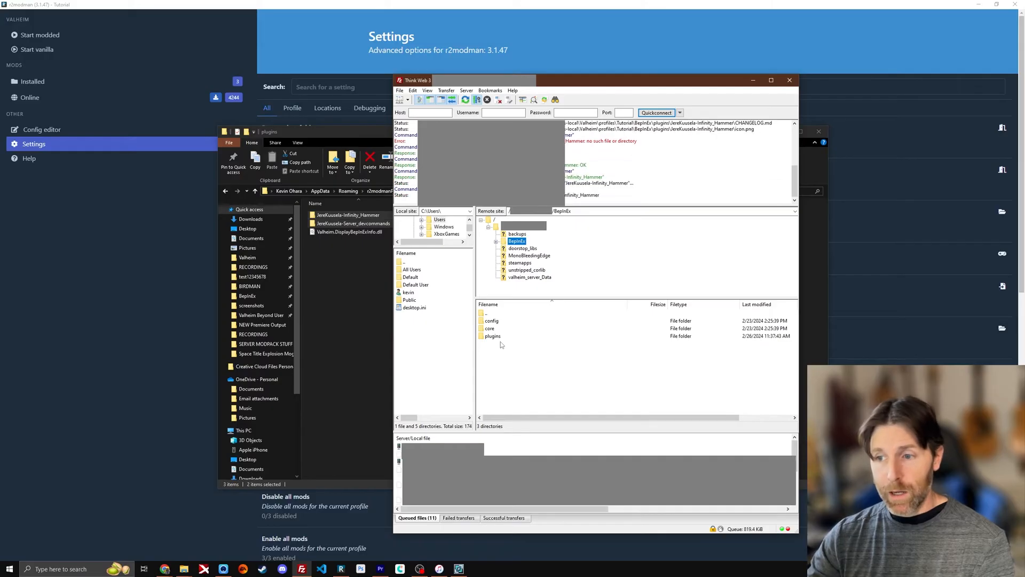
{"action": "double_click", "coordinate": [517, 241]}
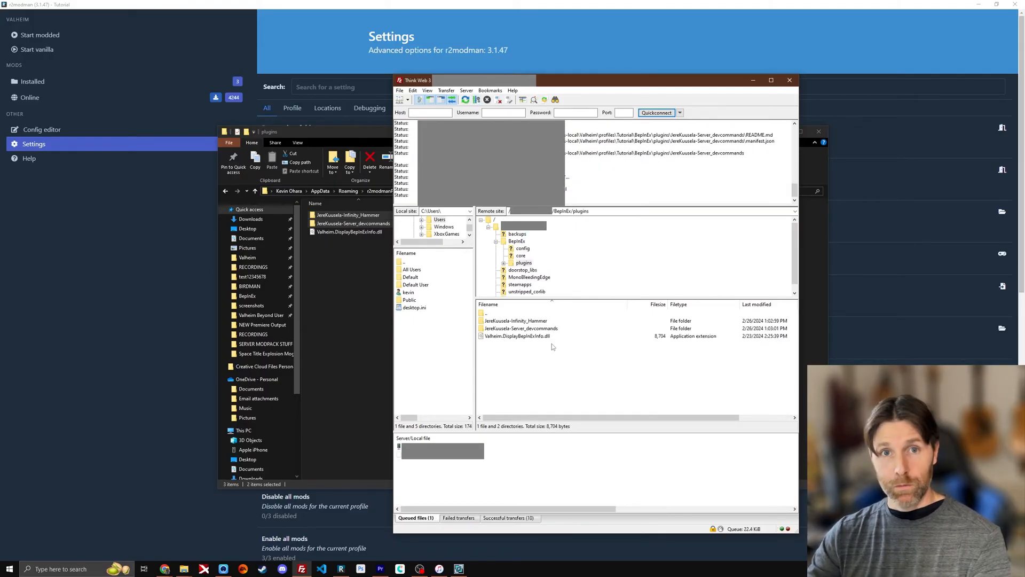
{"action": "mouse_move", "coordinate": [550, 336]}
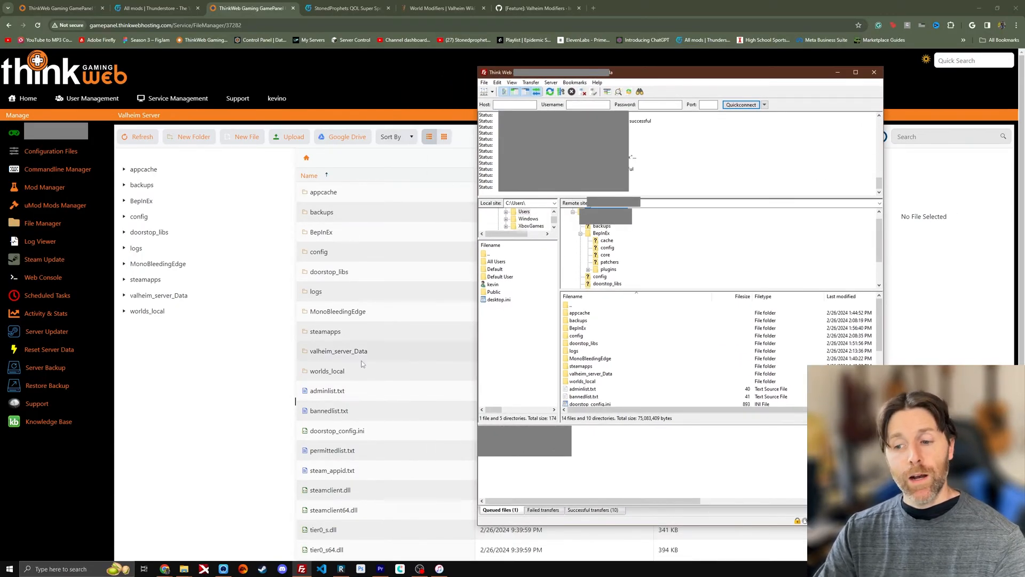
- Compare the server's worlds_local world1 files in the panel with FileZilla's listing
{"action": "left_click", "coordinate": [590, 373]}
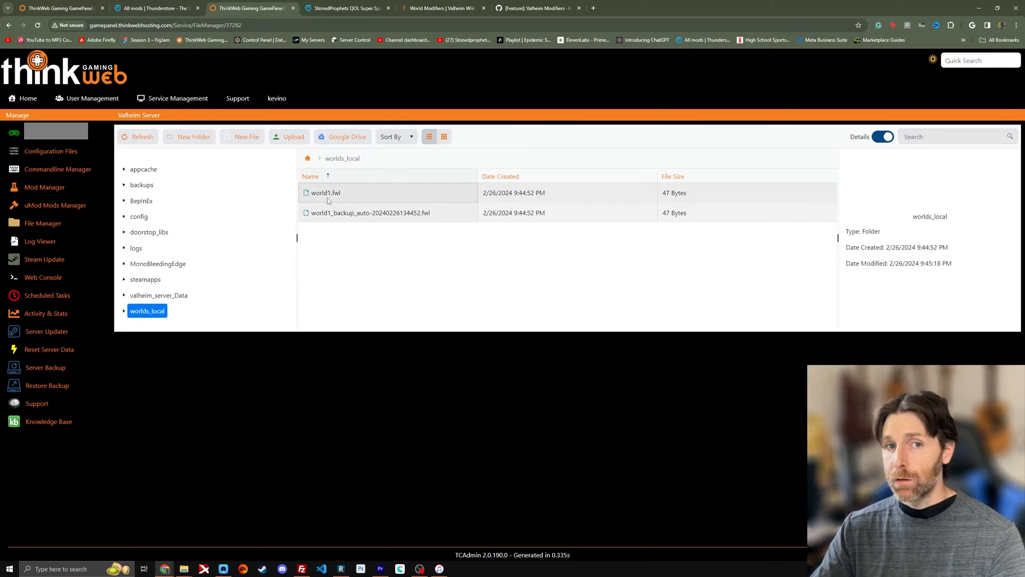
{"action": "left_click", "coordinate": [308, 158]}
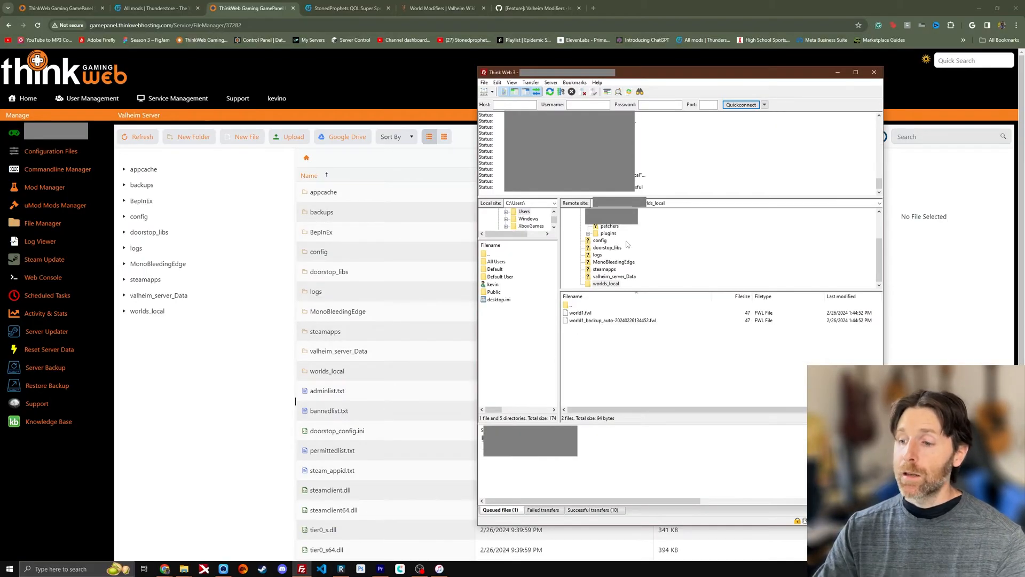
{"action": "left_click", "coordinate": [601, 239]}
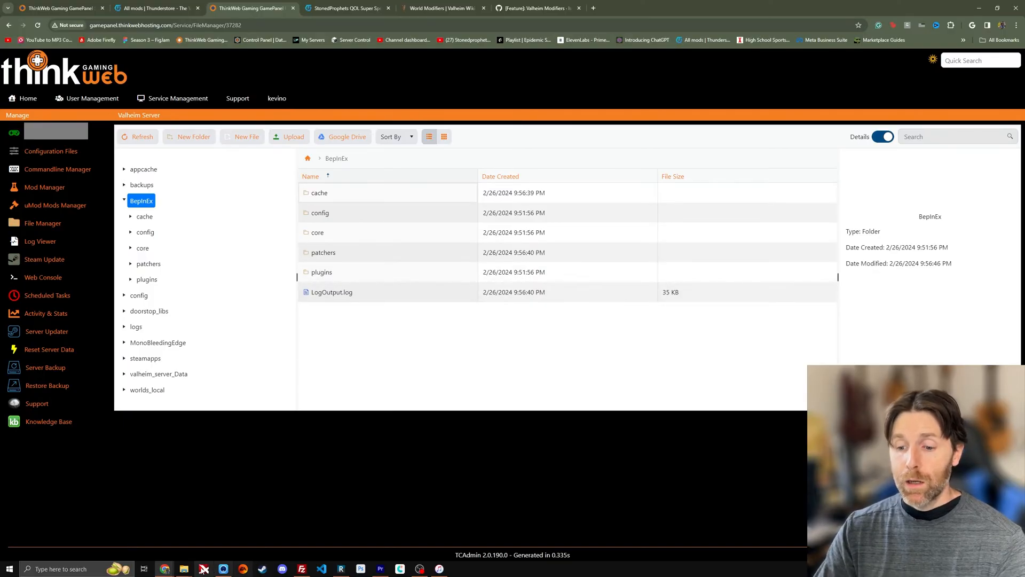
{"action": "left_click", "coordinate": [183, 568]}
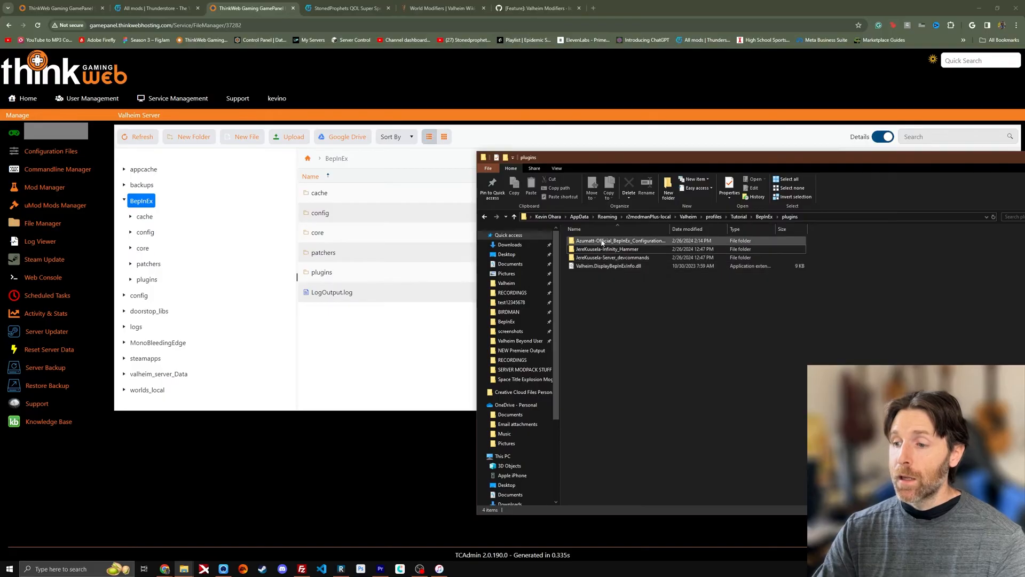
- Drag the configuration manager mod folder into the server's BepInEx plugins folder
{"action": "left_click_drag", "start_coordinate": [619, 239], "coordinate": [338, 255]}
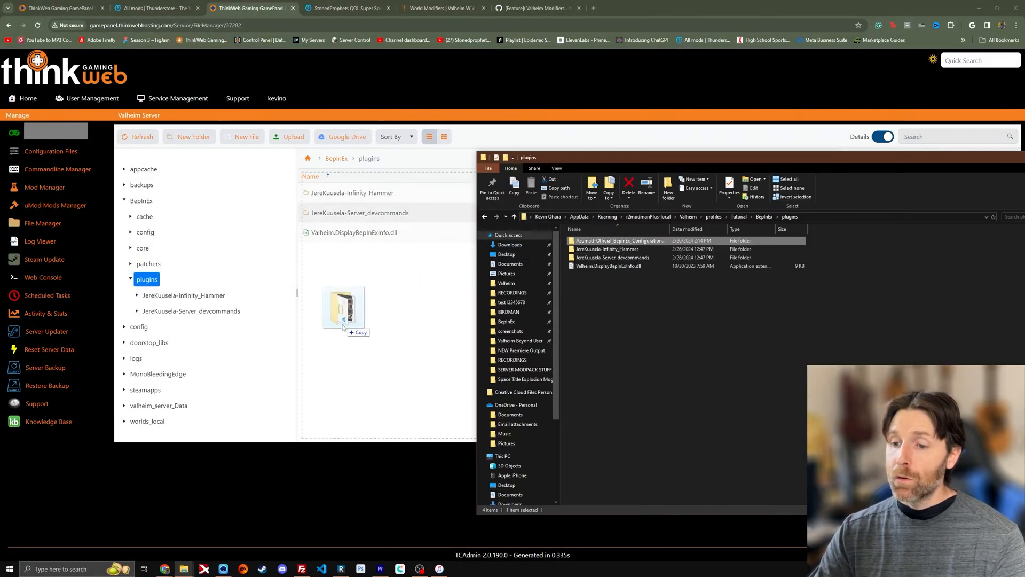
{"action": "left_click_drag", "start_coordinate": [343, 311], "coordinate": [370, 298]}
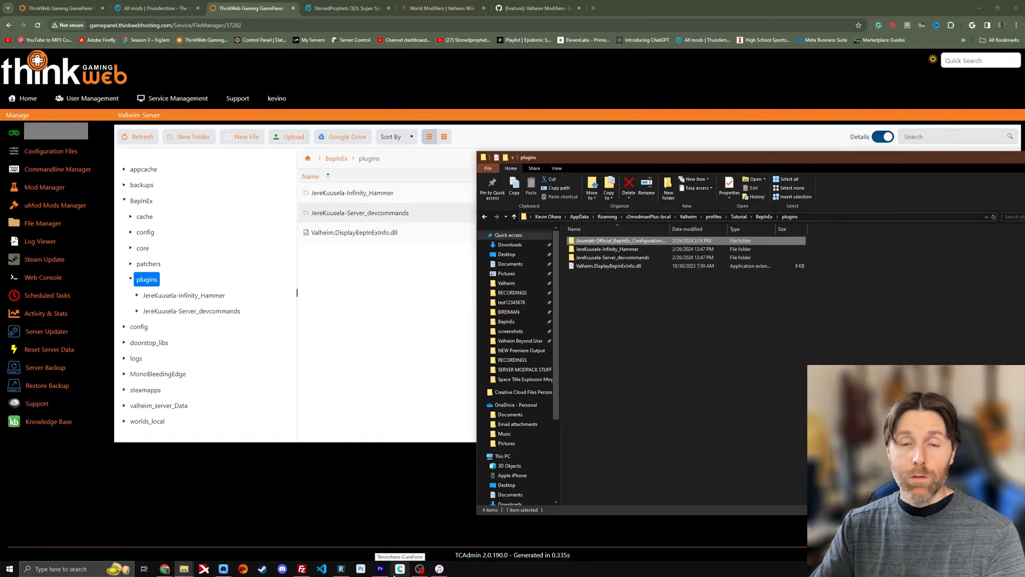
{"action": "mouse_move", "coordinate": [382, 568]}
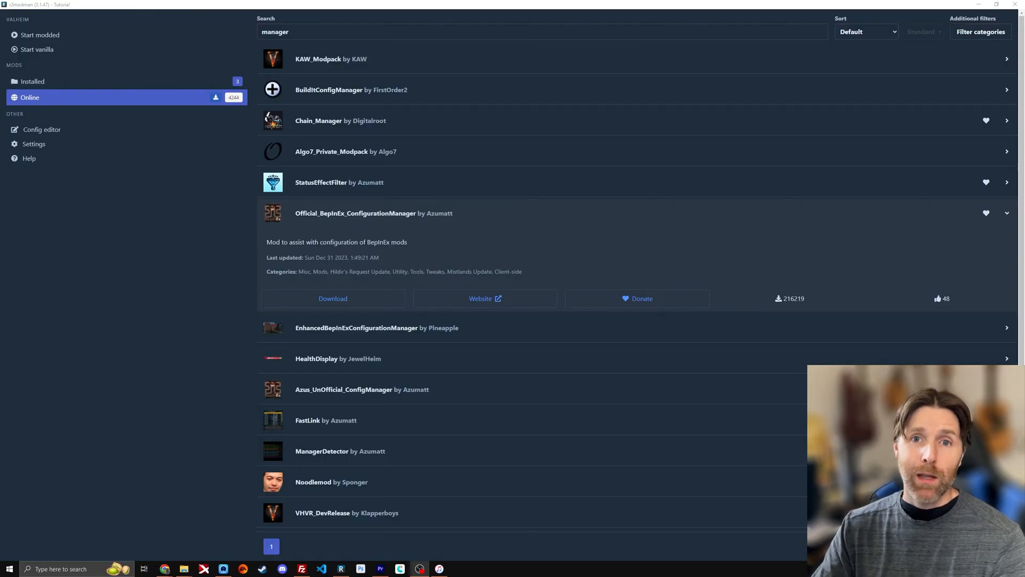
{"action": "mouse_move", "coordinate": [411, 233]}
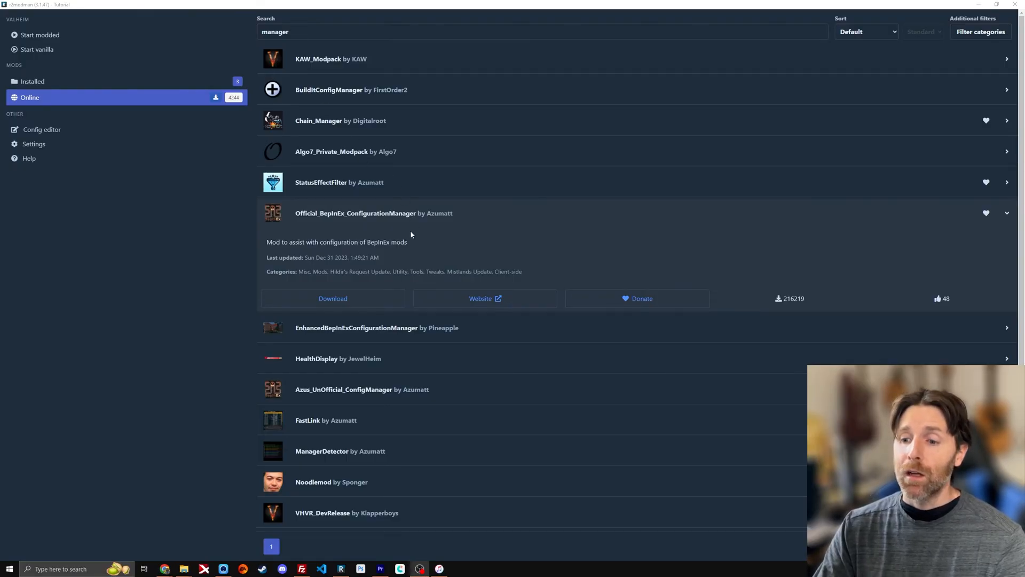
- Download Azumatt's Official_BepInEx_ConfigurationManager and collapse its entry
{"action": "left_click", "coordinate": [333, 298]}
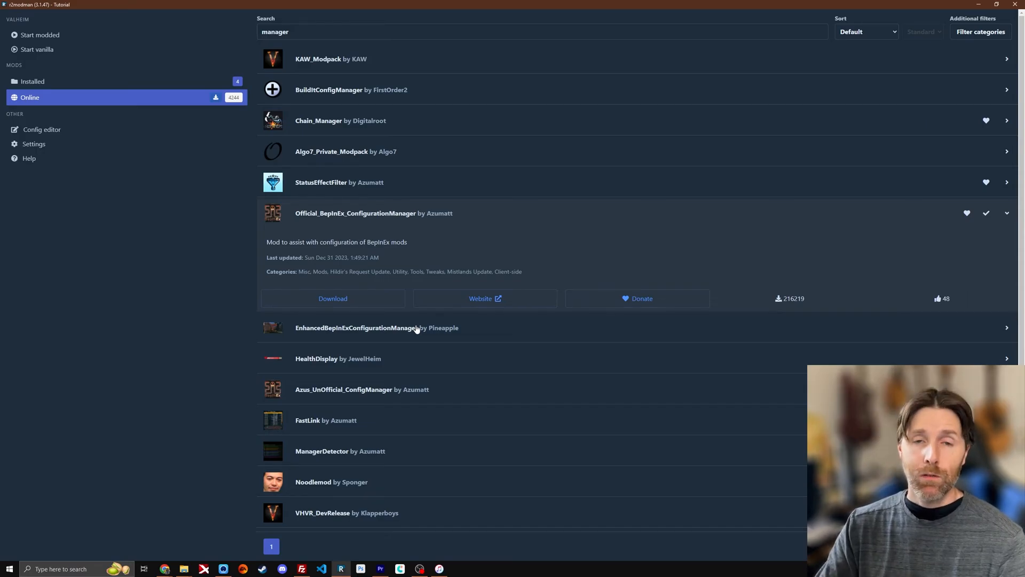
{"action": "left_click", "coordinate": [355, 212]}
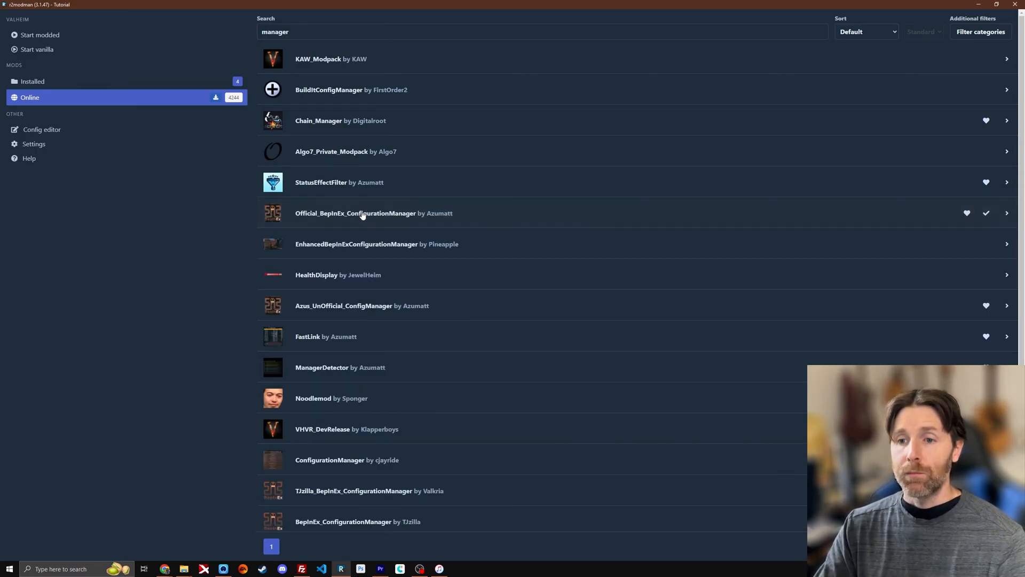
{"action": "left_click", "coordinate": [40, 34]}
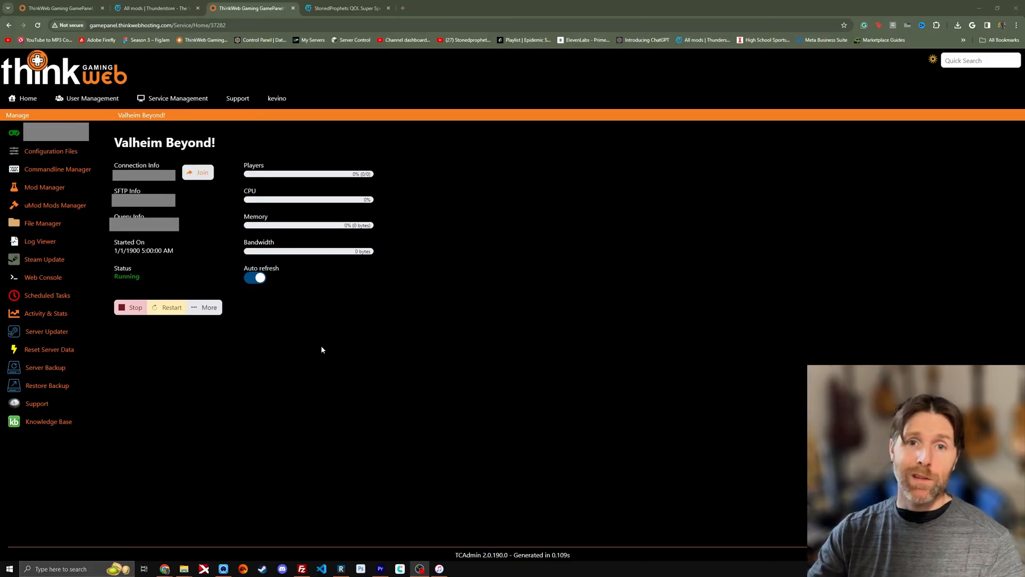
{"action": "mouse_move", "coordinate": [194, 283]}
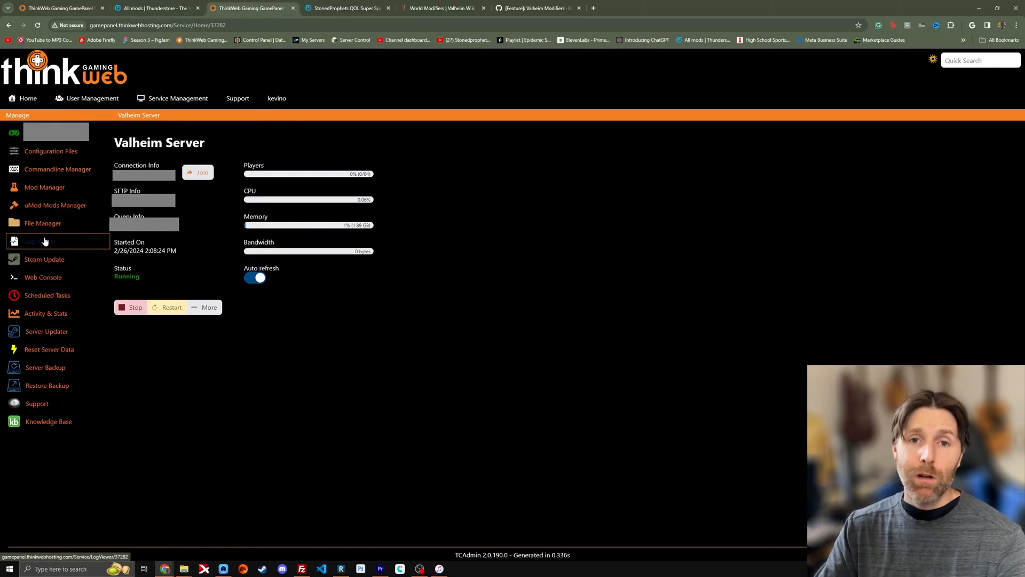
- Open the Log Viewer and watch LogOutput.log live for the running server
{"action": "left_click", "coordinate": [46, 242]}
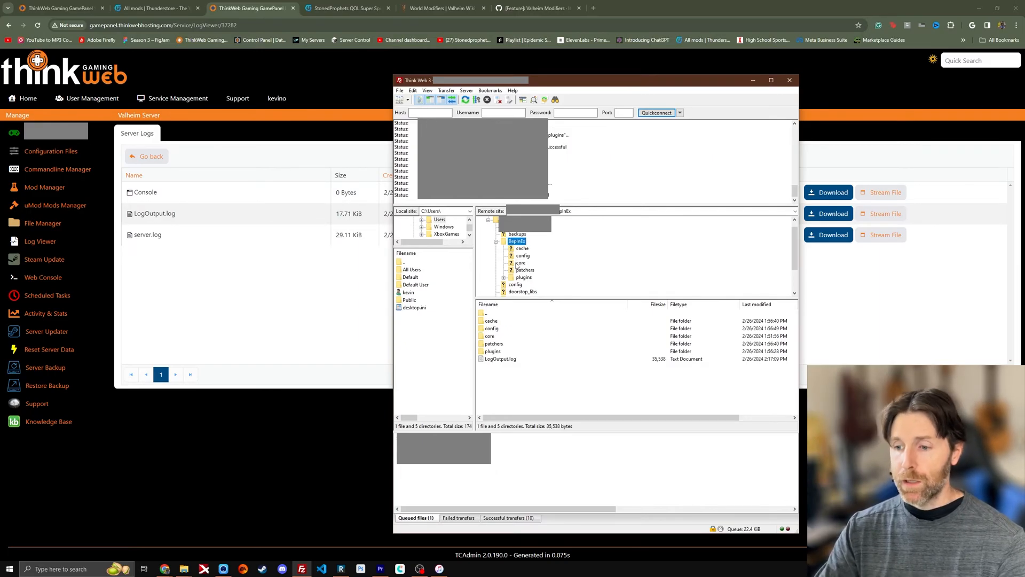
{"action": "right_click", "coordinate": [500, 358]}
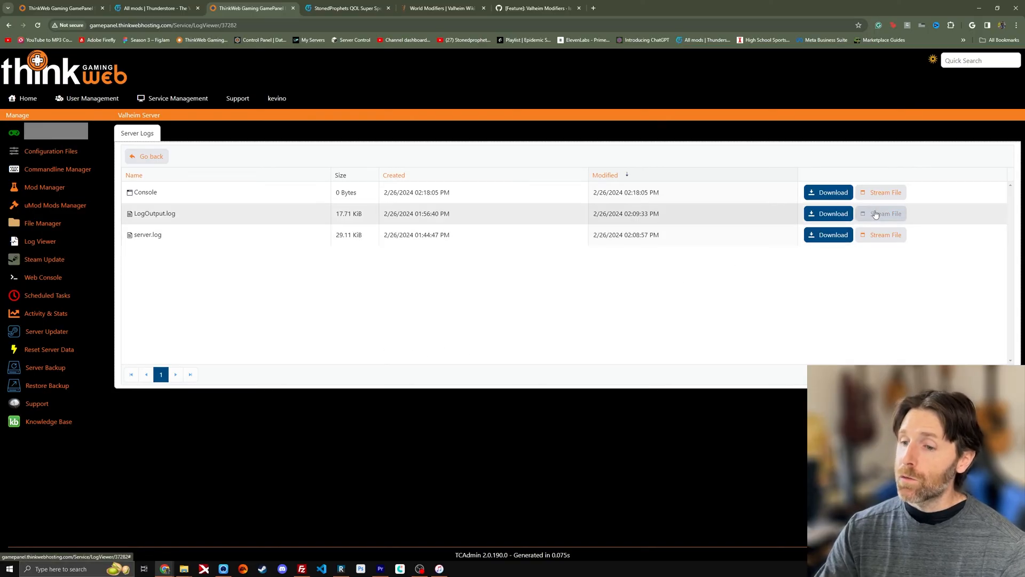
{"action": "left_click", "coordinate": [883, 213]}
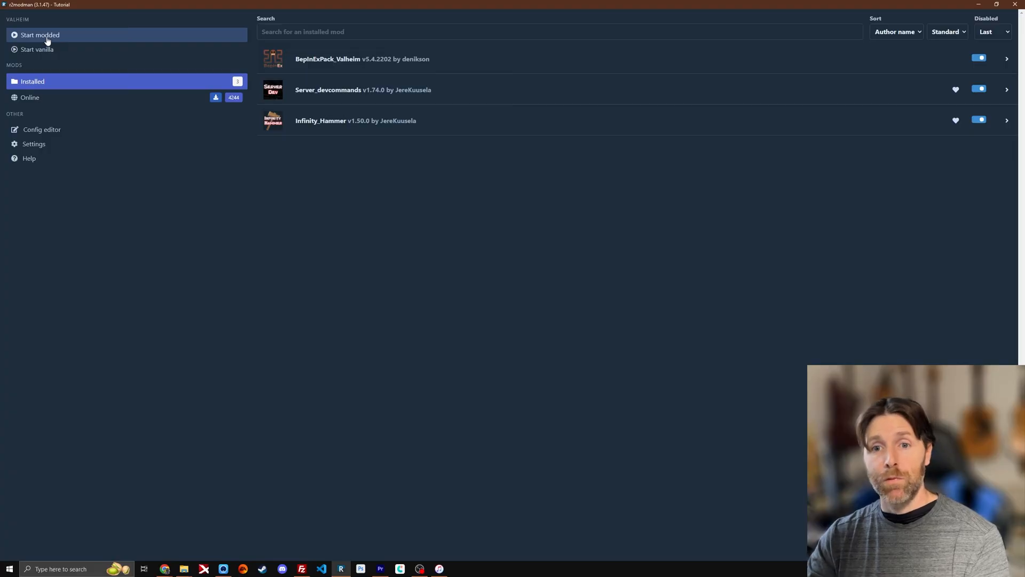
- Launch Valheim modded from r2modman and bring up its BepInEx console
{"action": "left_click", "coordinate": [40, 34]}
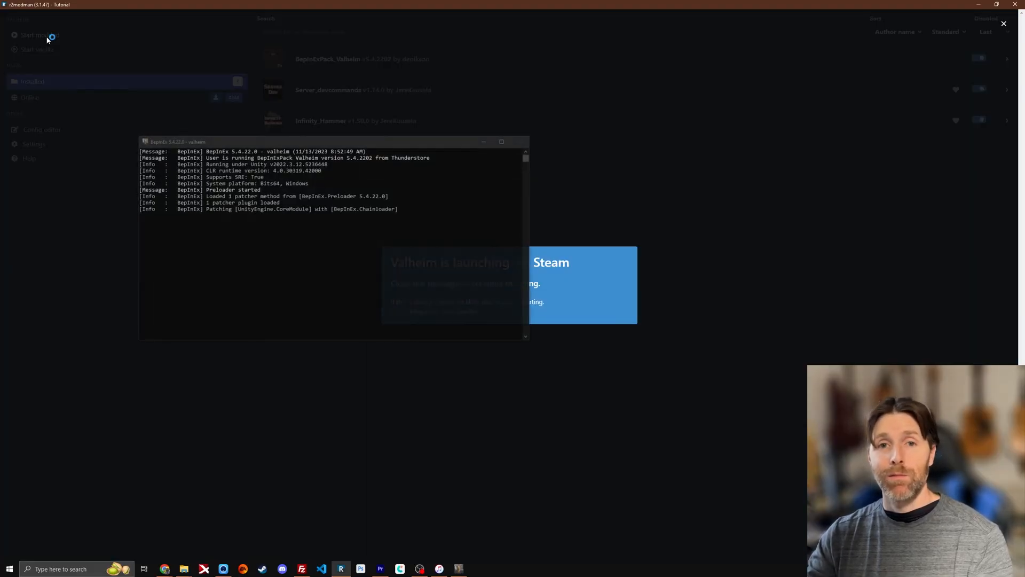
{"action": "key", "text": "alt+tab"}
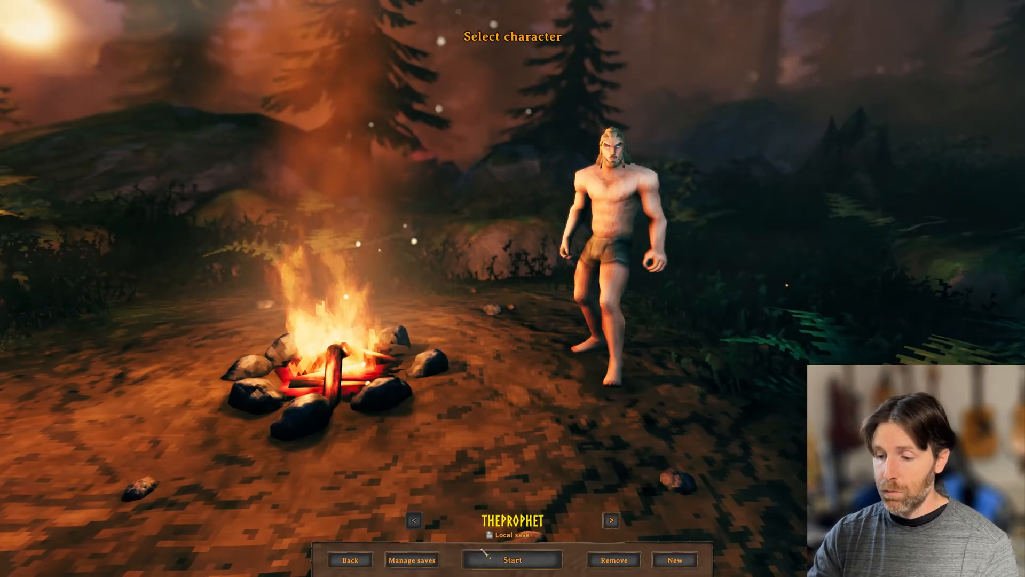
- Start Valheim with the character TheProphet and connect to the chosen server
{"action": "left_click", "coordinate": [610, 519]}
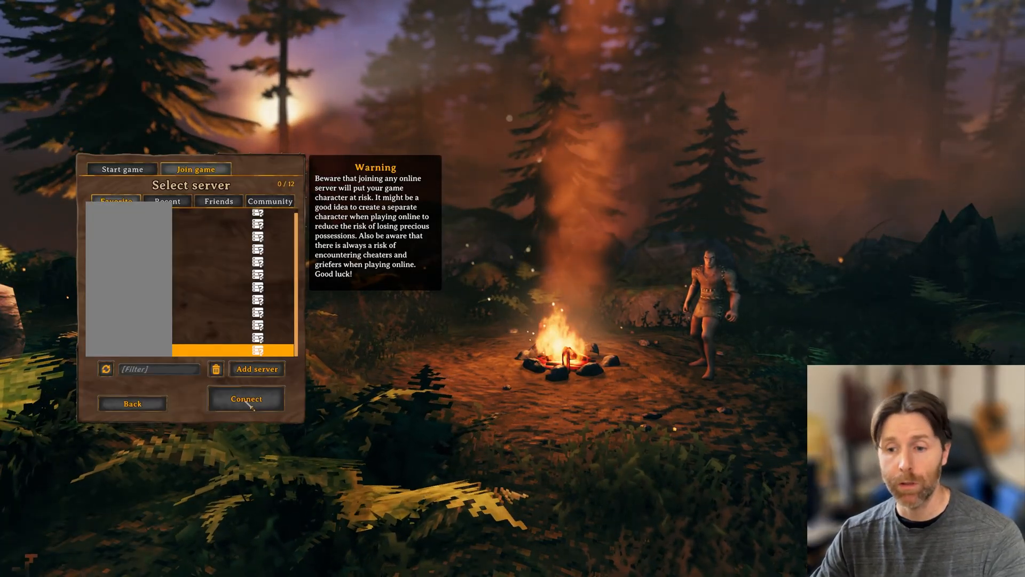
{"action": "left_click", "coordinate": [246, 399]}
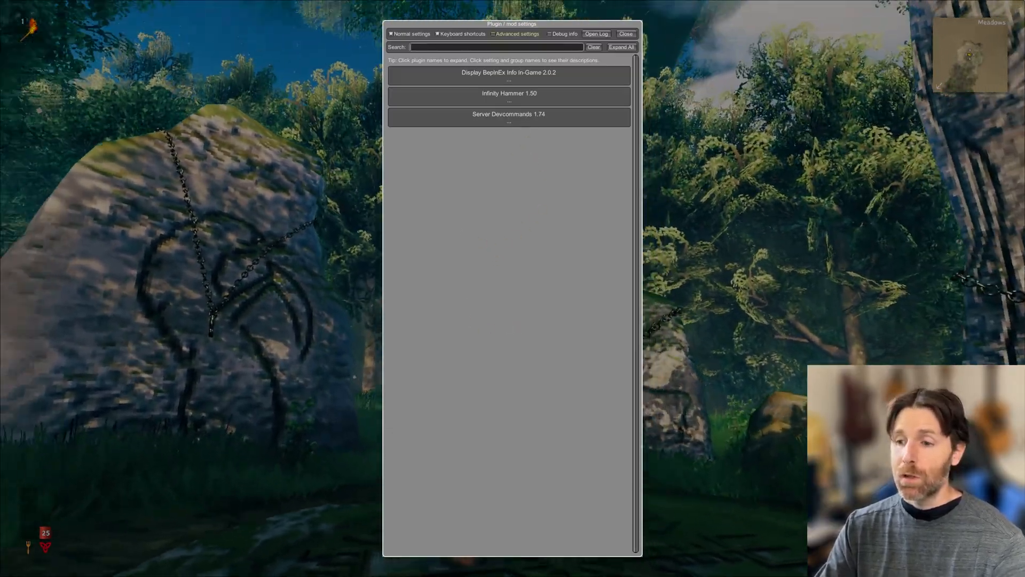
- Expand Server Devcommands 1.74 in the Configuration Manager to view its general settings
{"action": "left_click", "coordinate": [508, 93]}
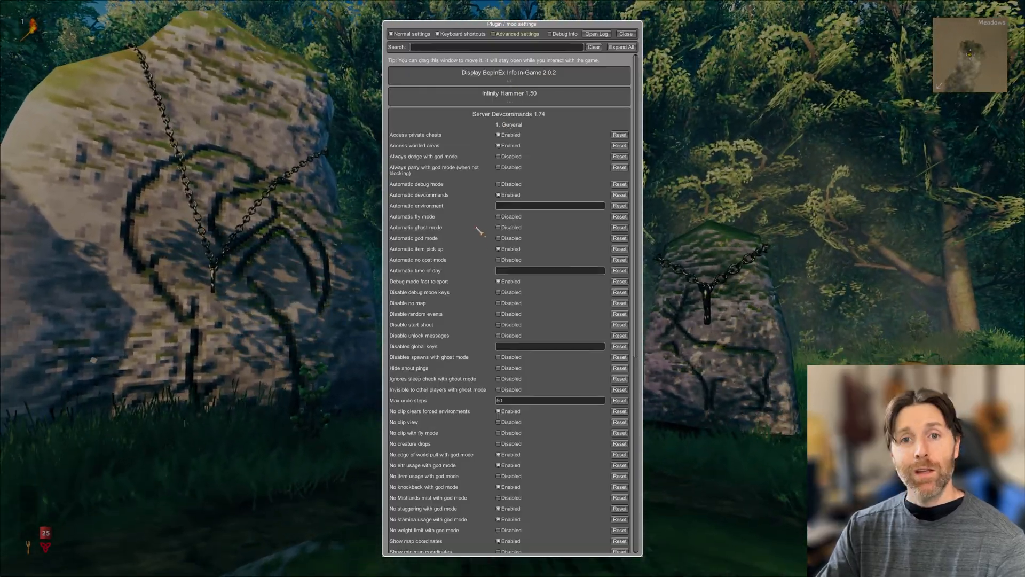
{"action": "left_click", "coordinate": [507, 113]}
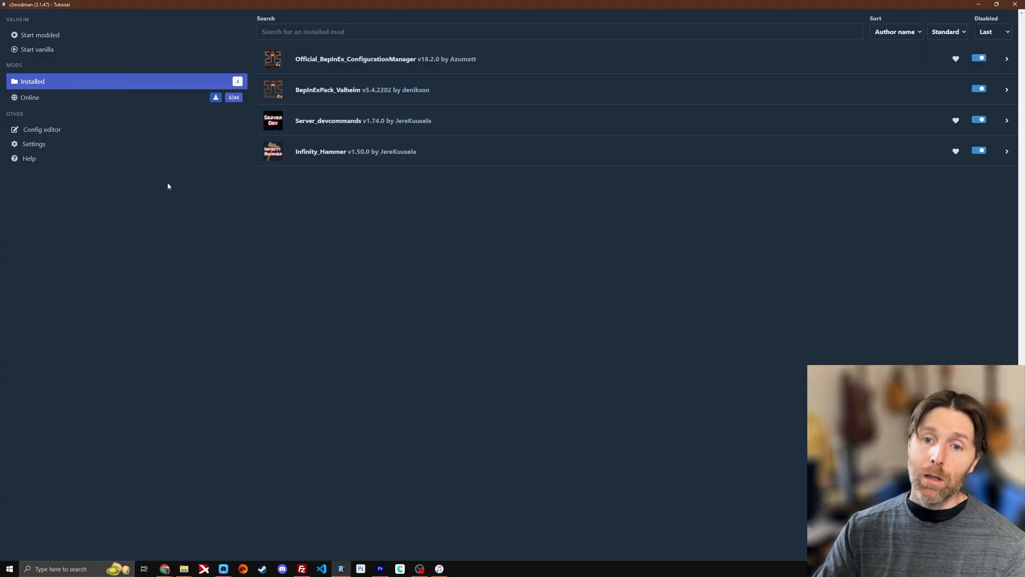
- Switch from the installed mods list to the online Valheim mod catalogue
{"action": "left_click", "coordinate": [30, 97]}
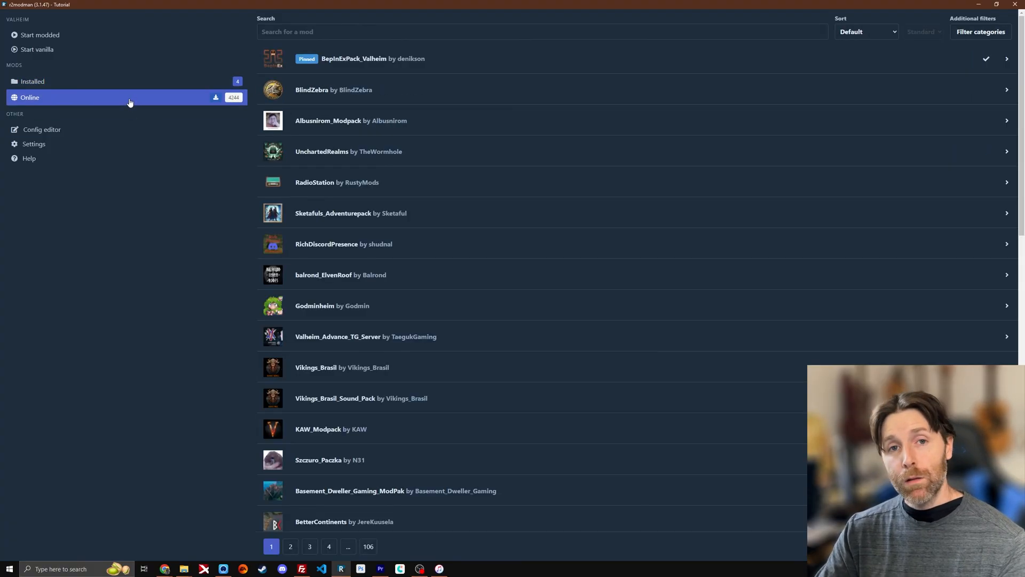